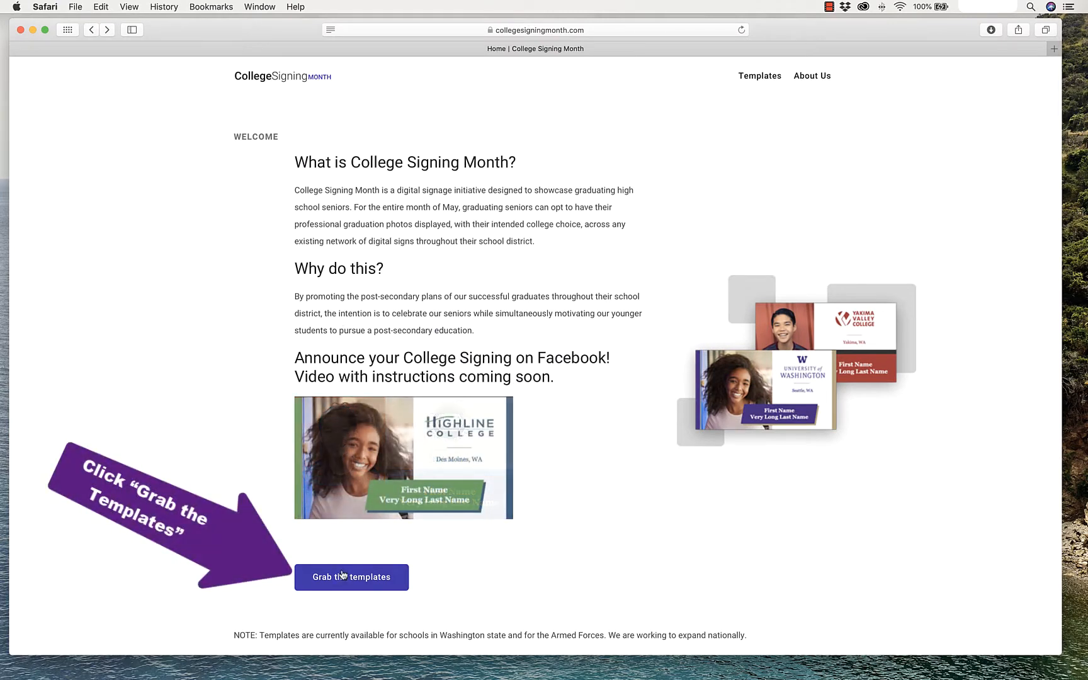
Go from the welcome page to the signing templates page via 'Grab the templates'
click(351, 577)
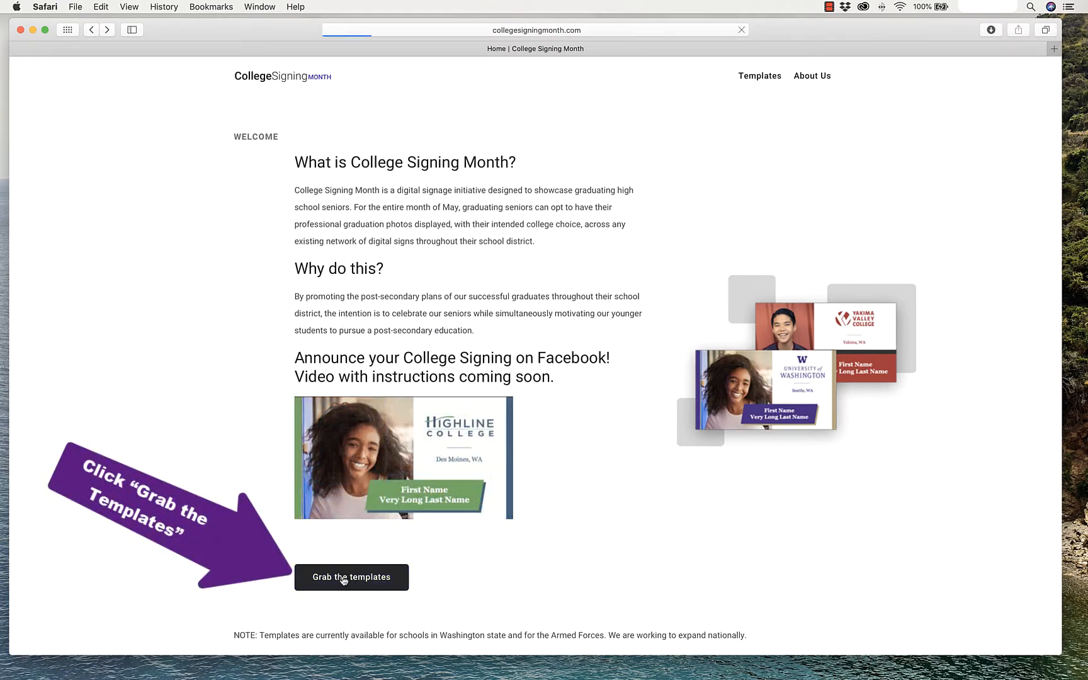
click(351, 576)
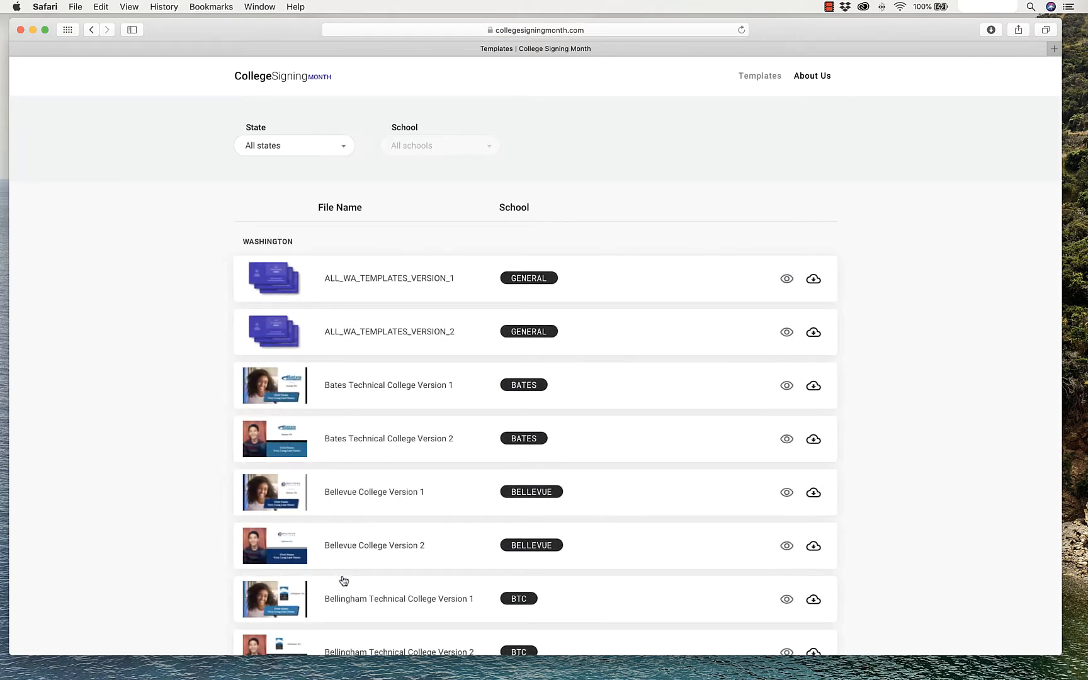
mouse_move(339, 313)
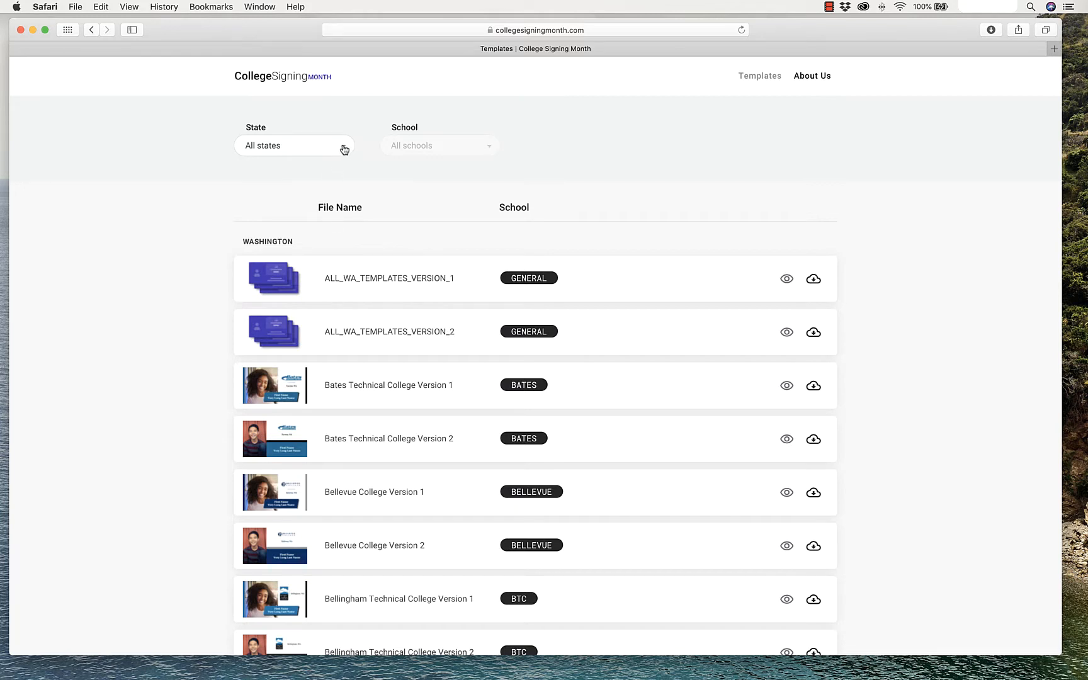
Filter the templates to the state of Washington
click(293, 144)
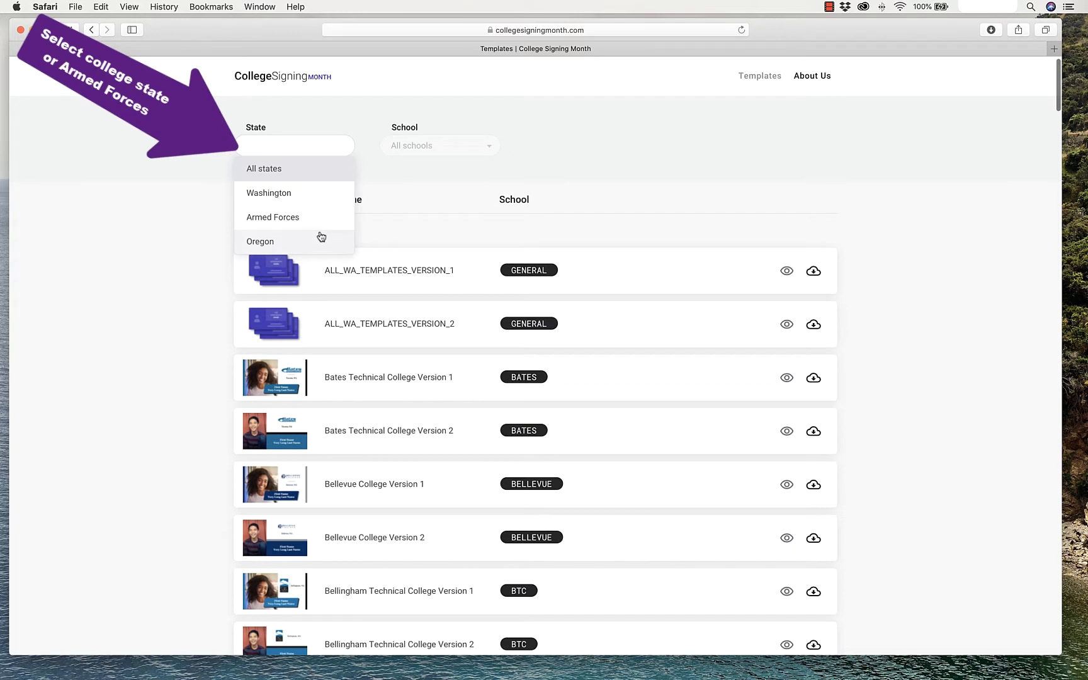
mouse_move(297, 195)
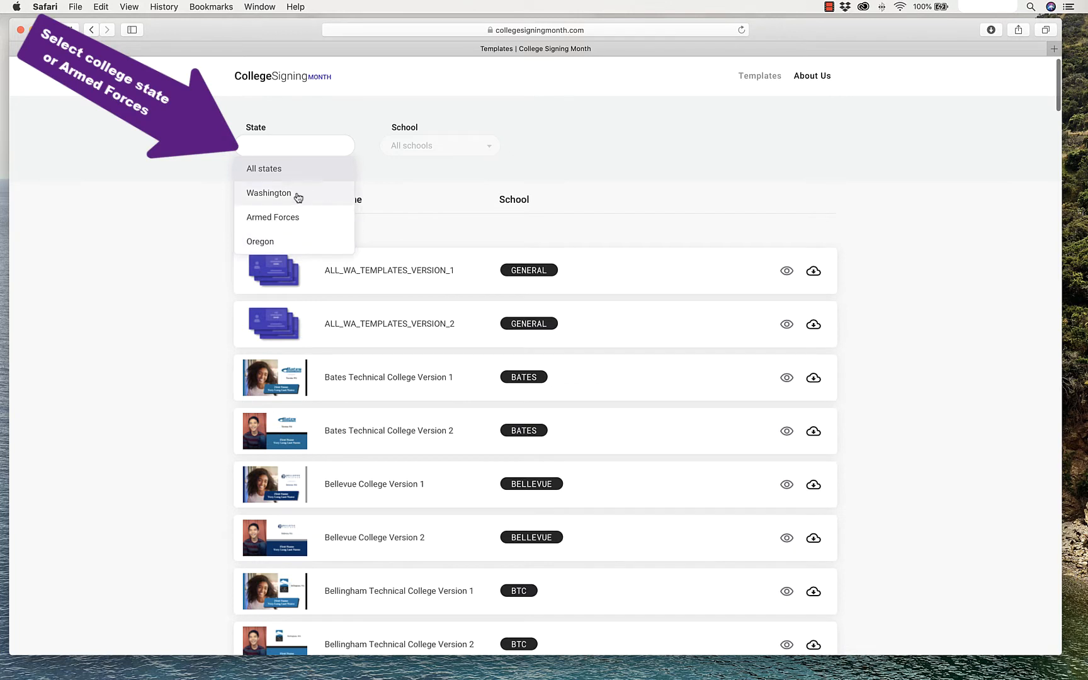
click(268, 193)
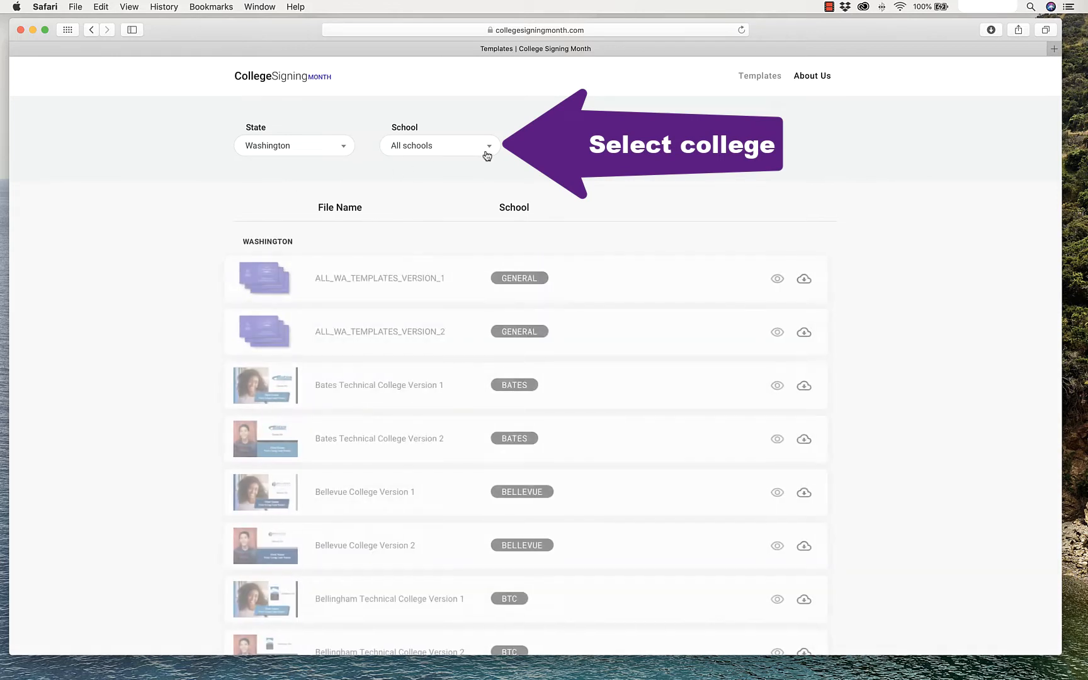
Browse down the Washington school list looking for the right college
click(439, 146)
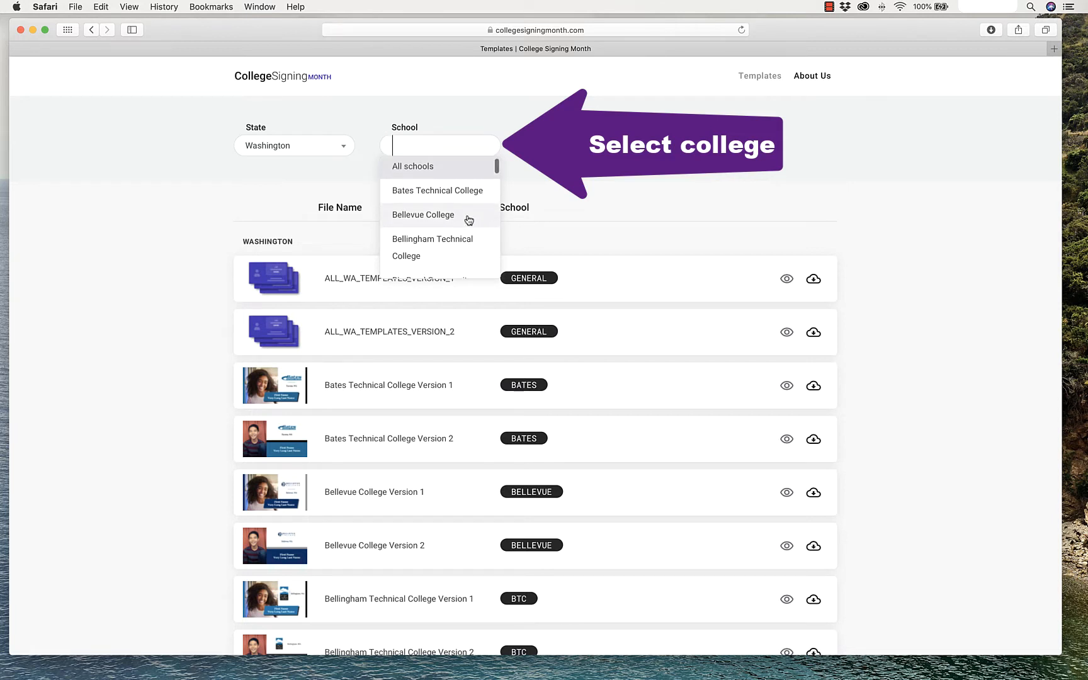
scroll(down, 3)
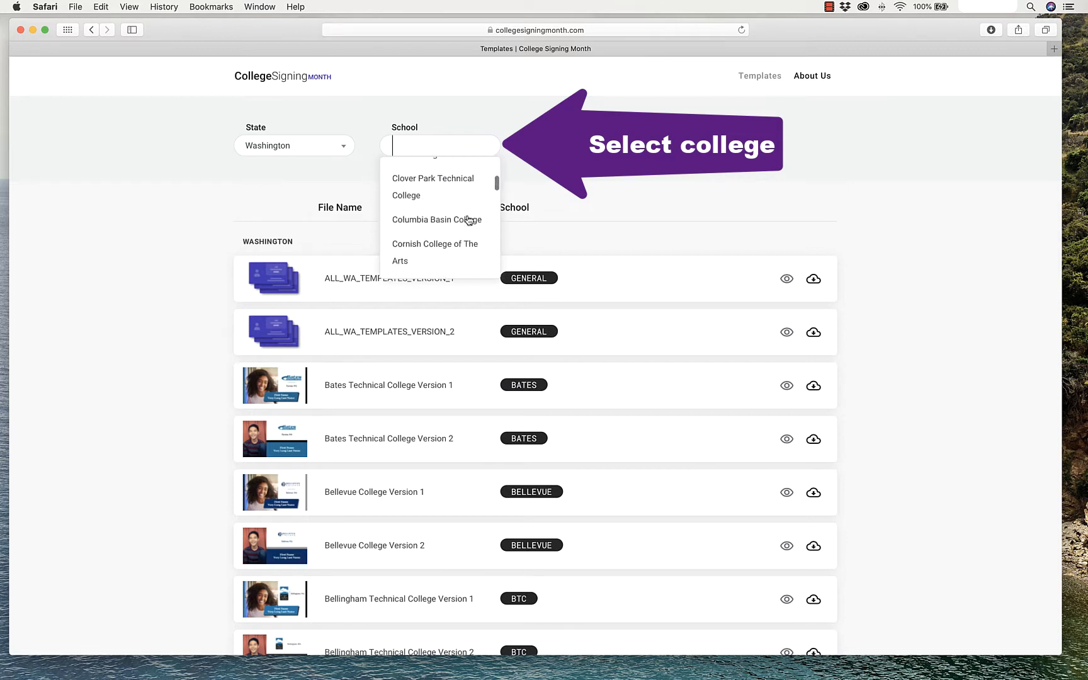
scroll(down, 3)
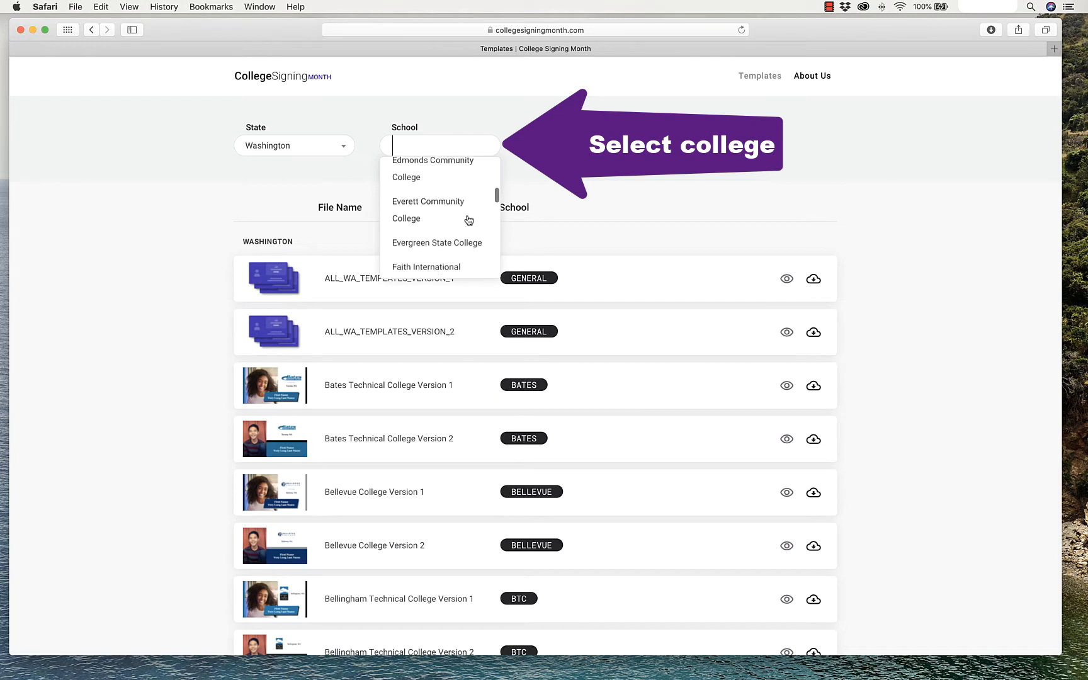
scroll(down, 3)
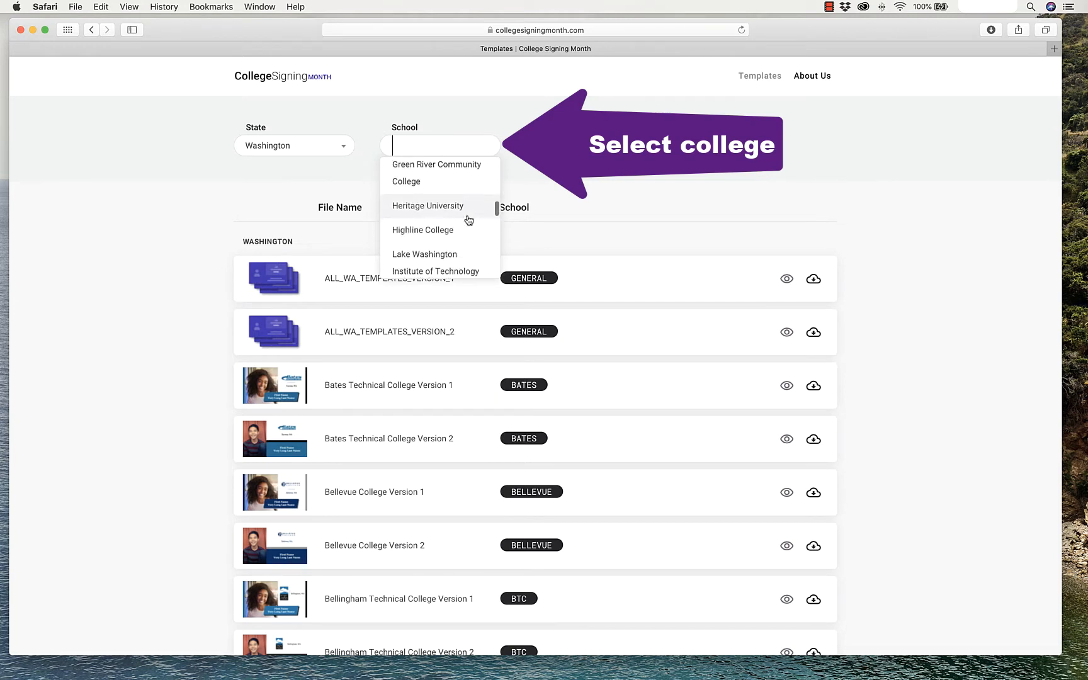
scroll(down, 3)
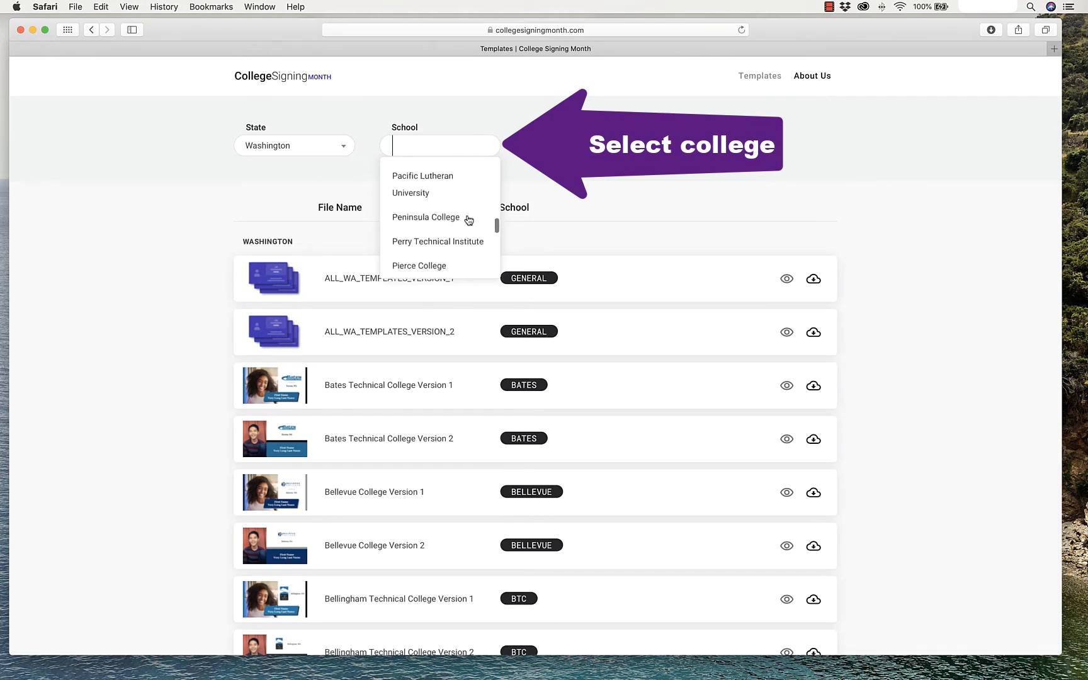
scroll(down, 3)
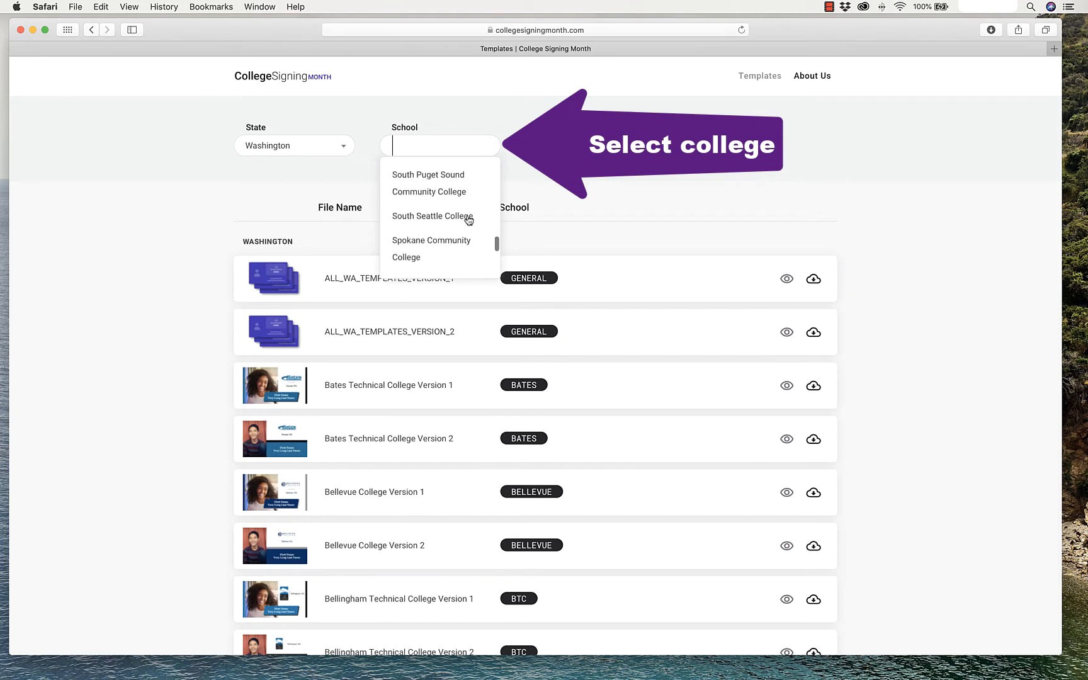
scroll(down, 3)
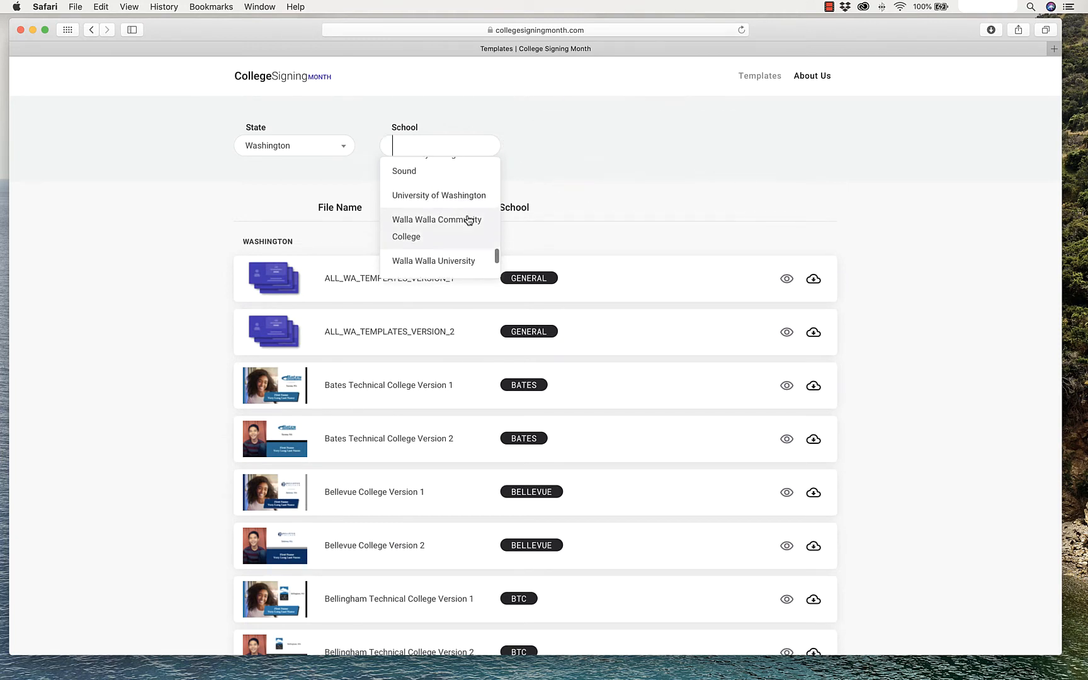
Choose University of Washington as the school
click(438, 195)
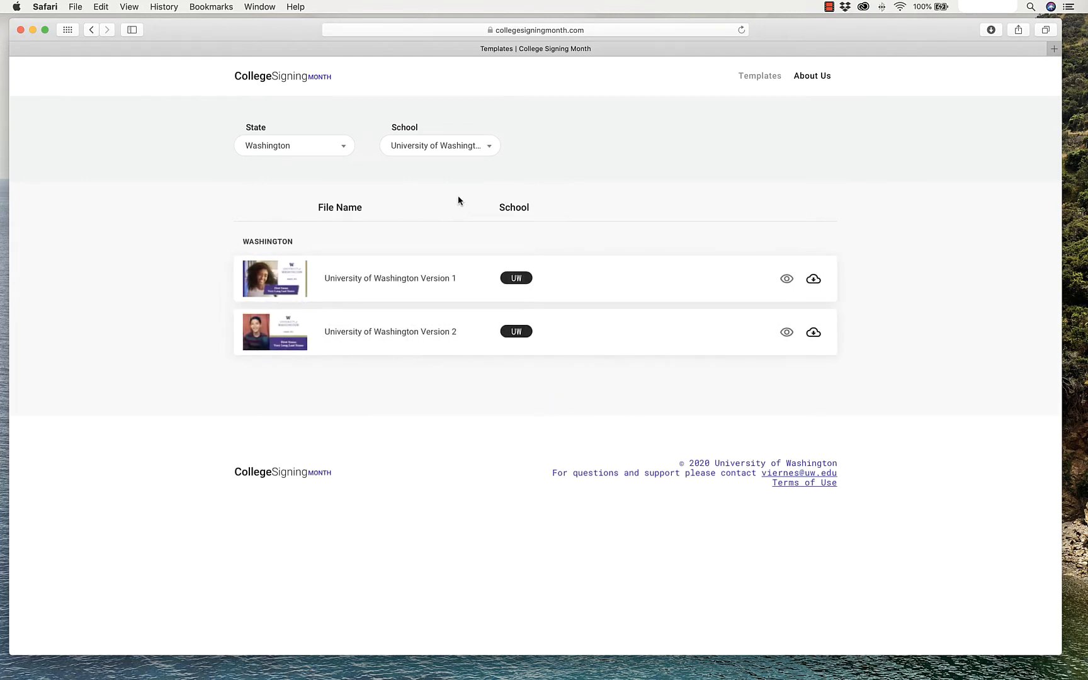
mouse_move(347, 291)
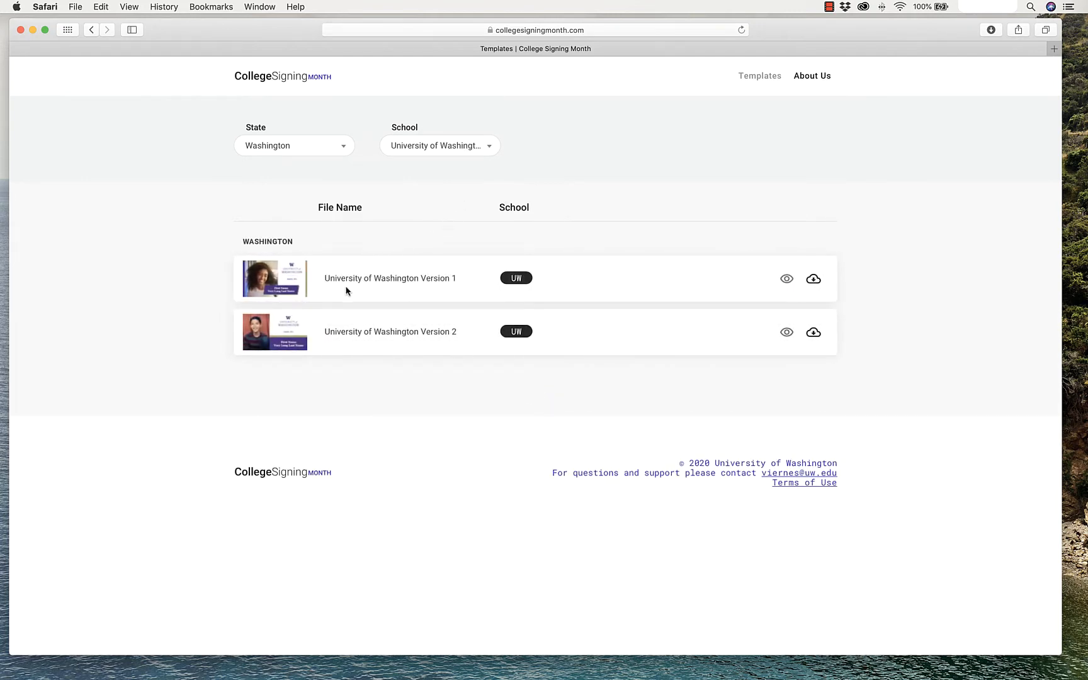
click(273, 279)
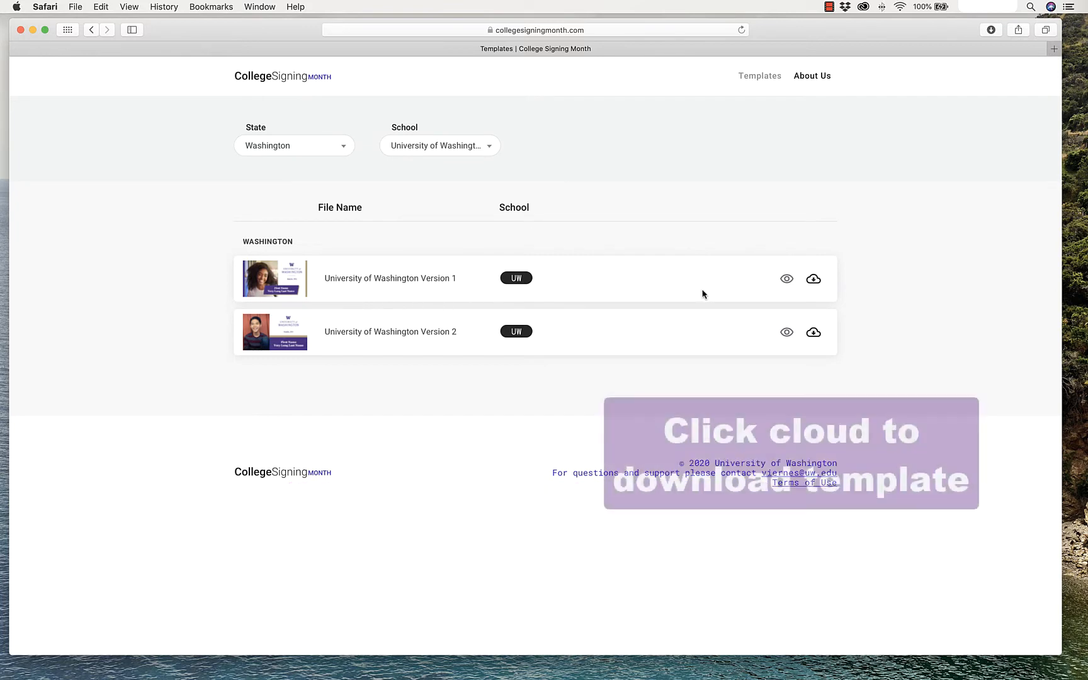
mouse_move(814, 332)
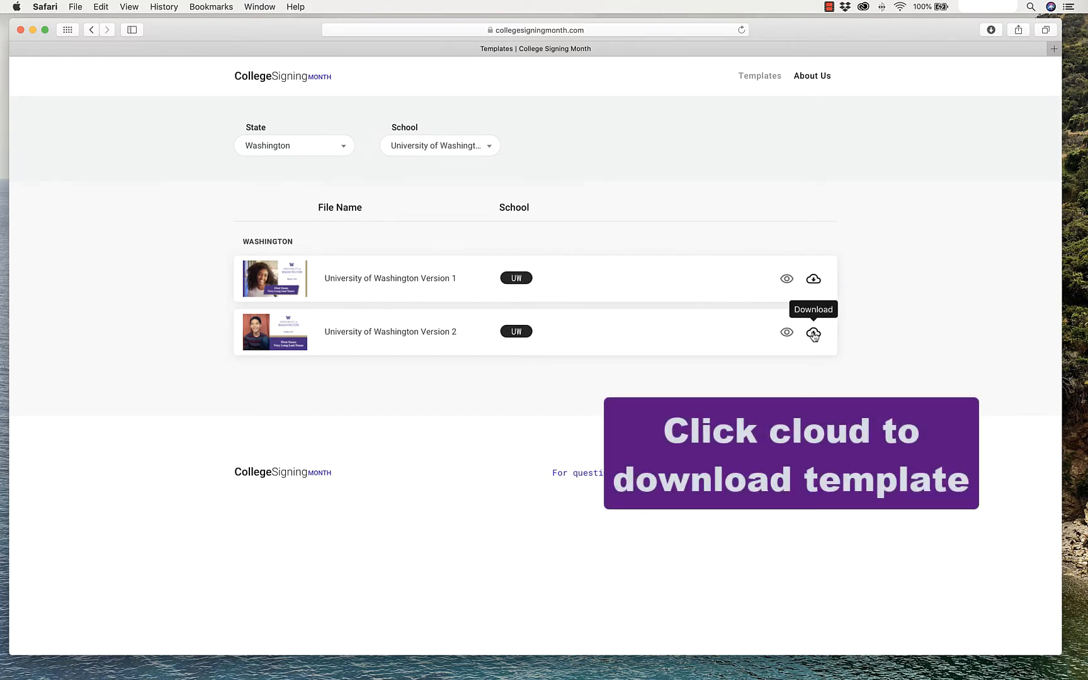
Download the University of Washington Version 2 template and dismiss the download notice
click(813, 332)
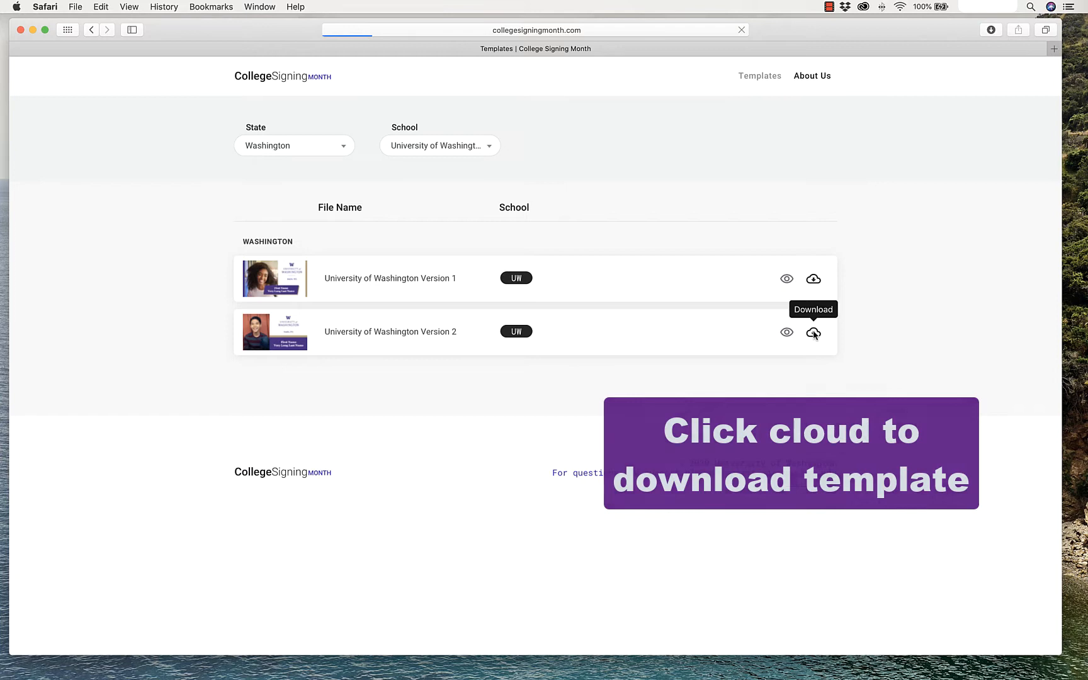
click(813, 331)
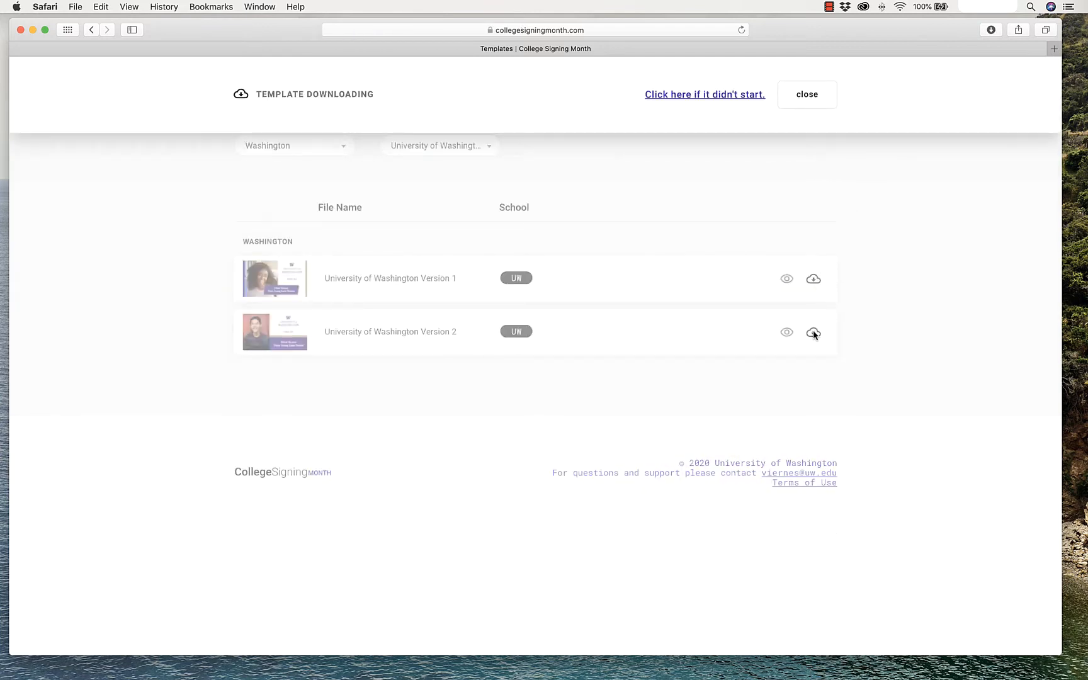
click(806, 93)
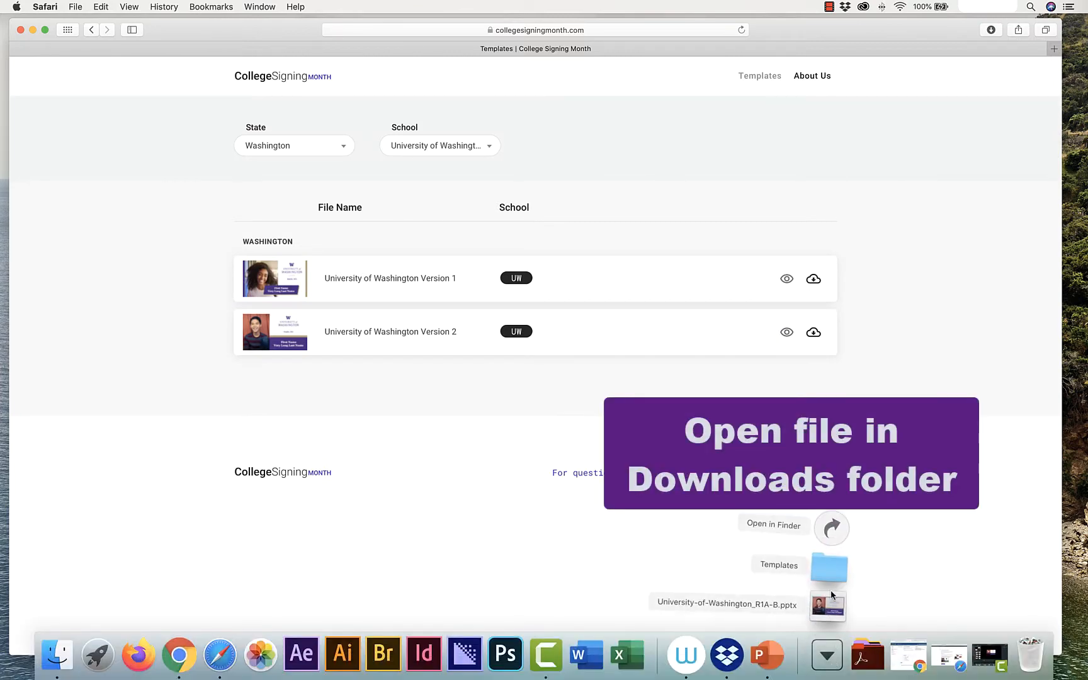
Open the downloaded UW template and start replacing the student photo from a file
click(828, 603)
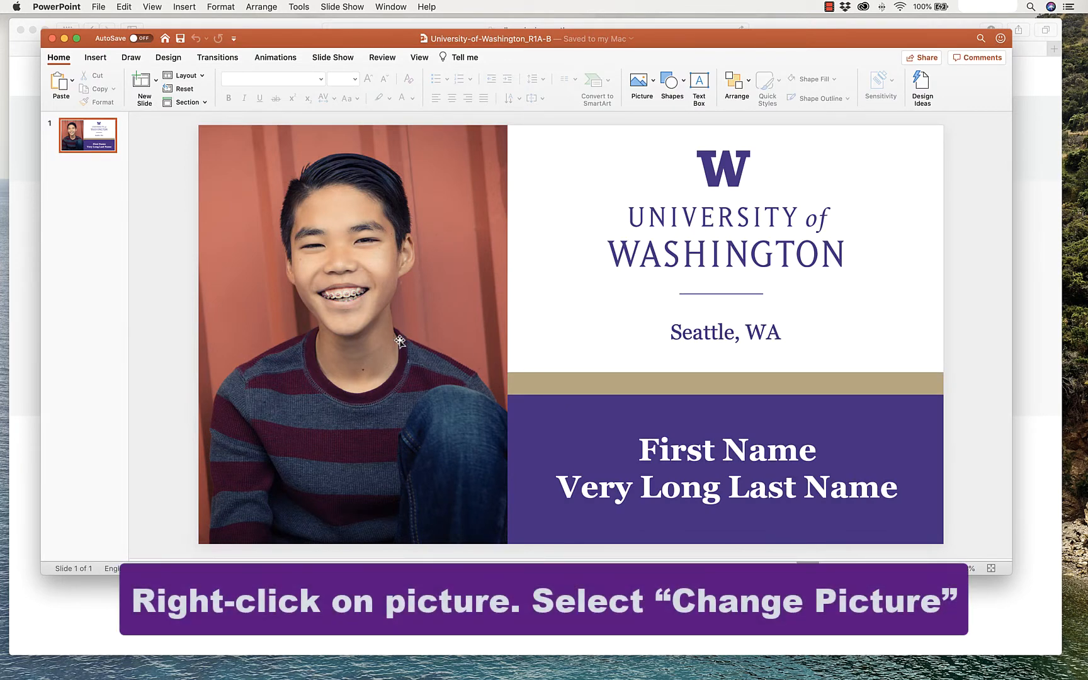
right_click(399, 340)
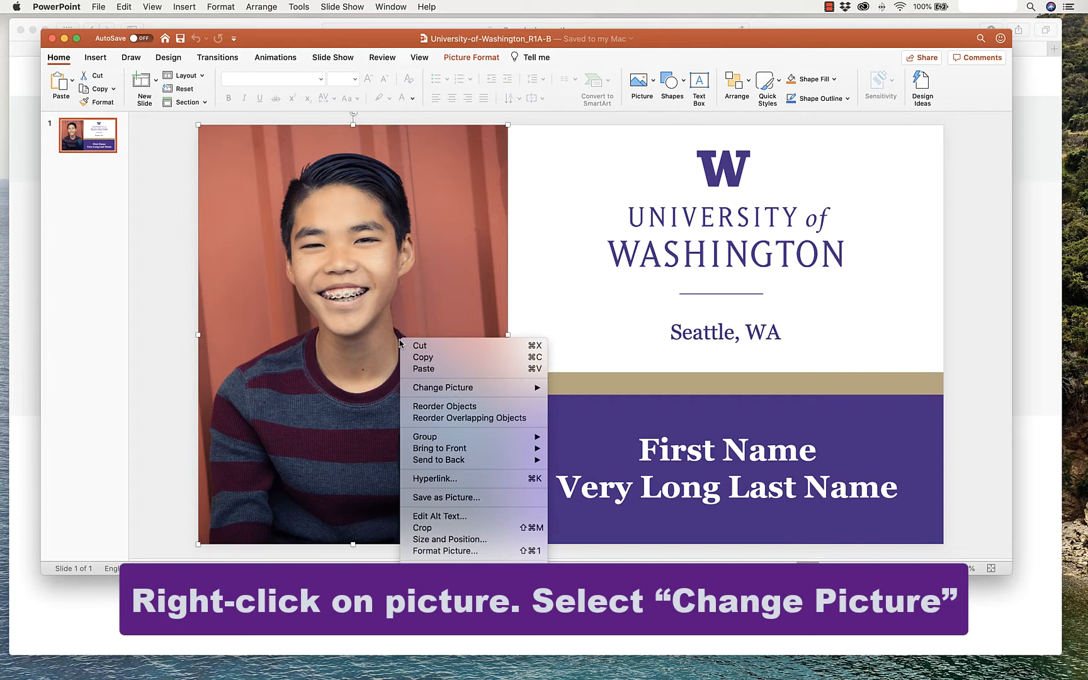
click(443, 386)
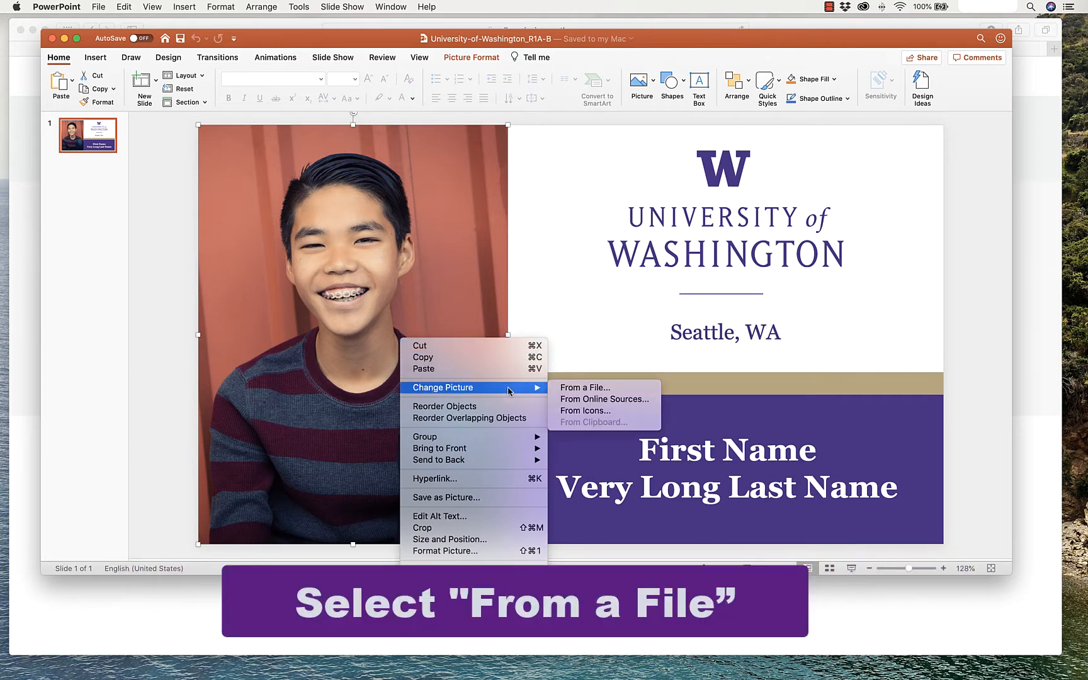
click(583, 387)
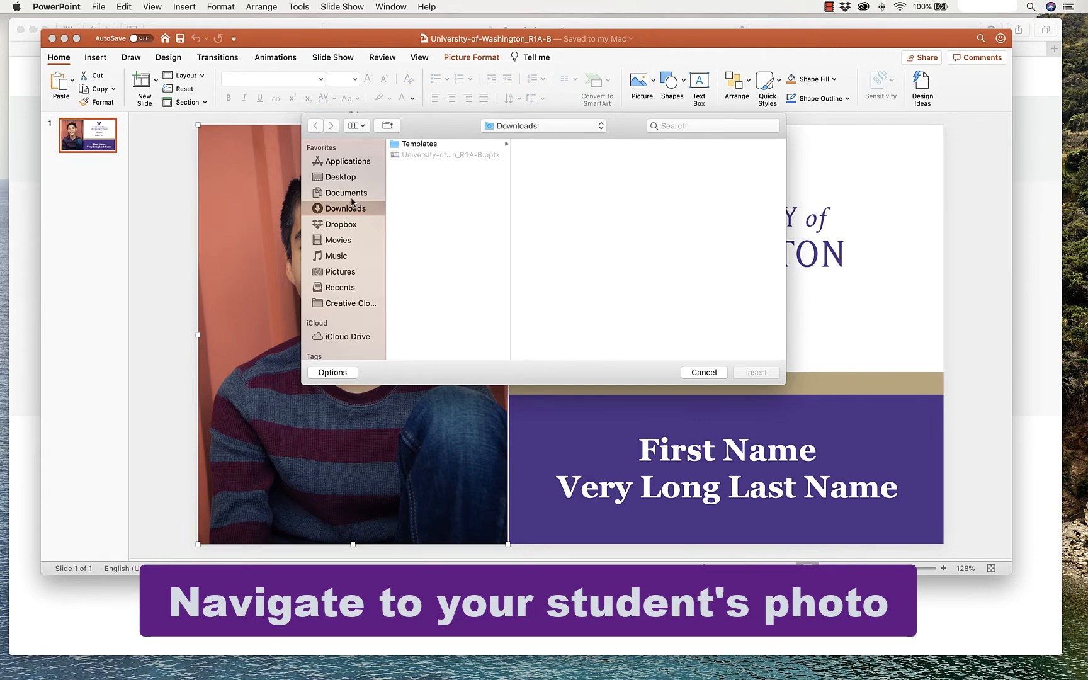
Insert Female Student.png from the Pictures folder as the new student photo
click(340, 271)
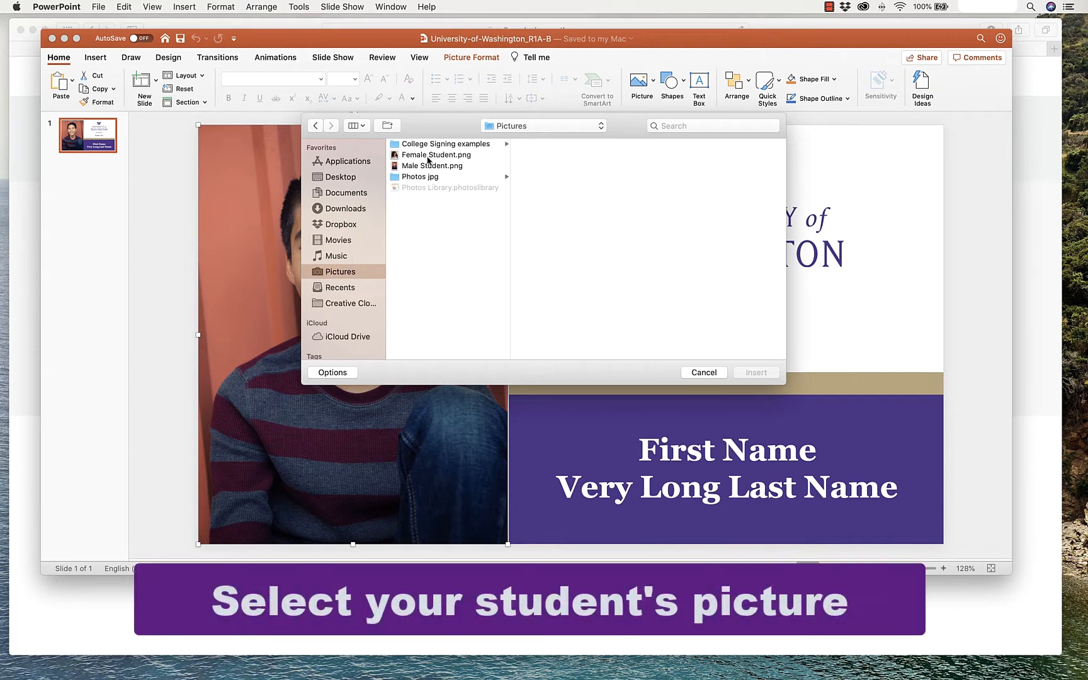
click(434, 155)
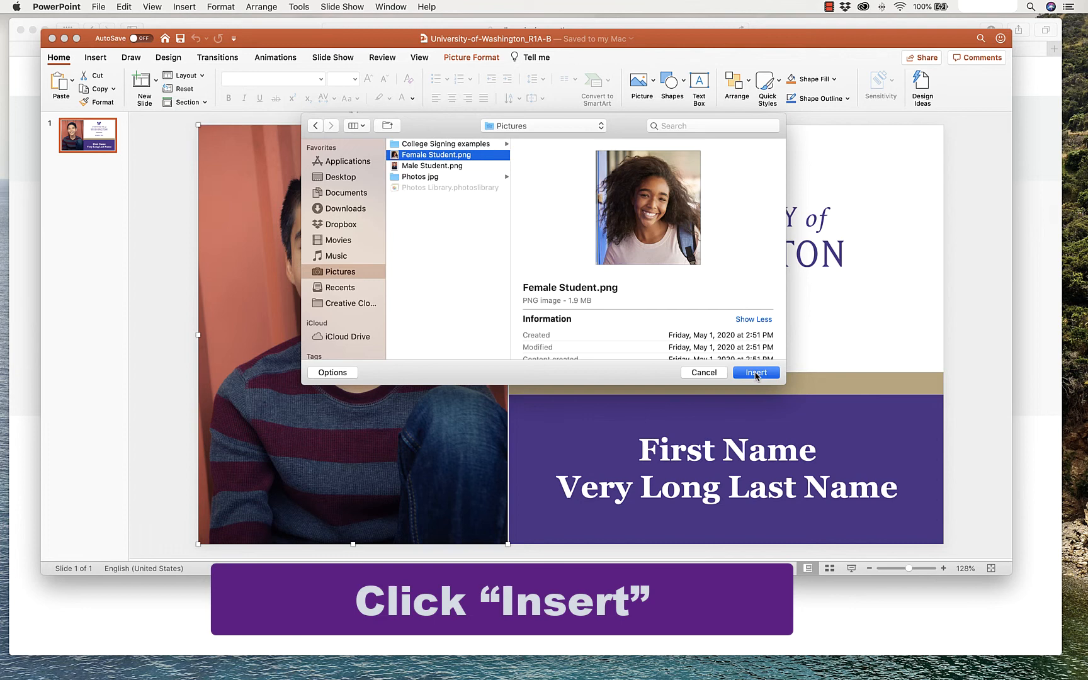
click(756, 373)
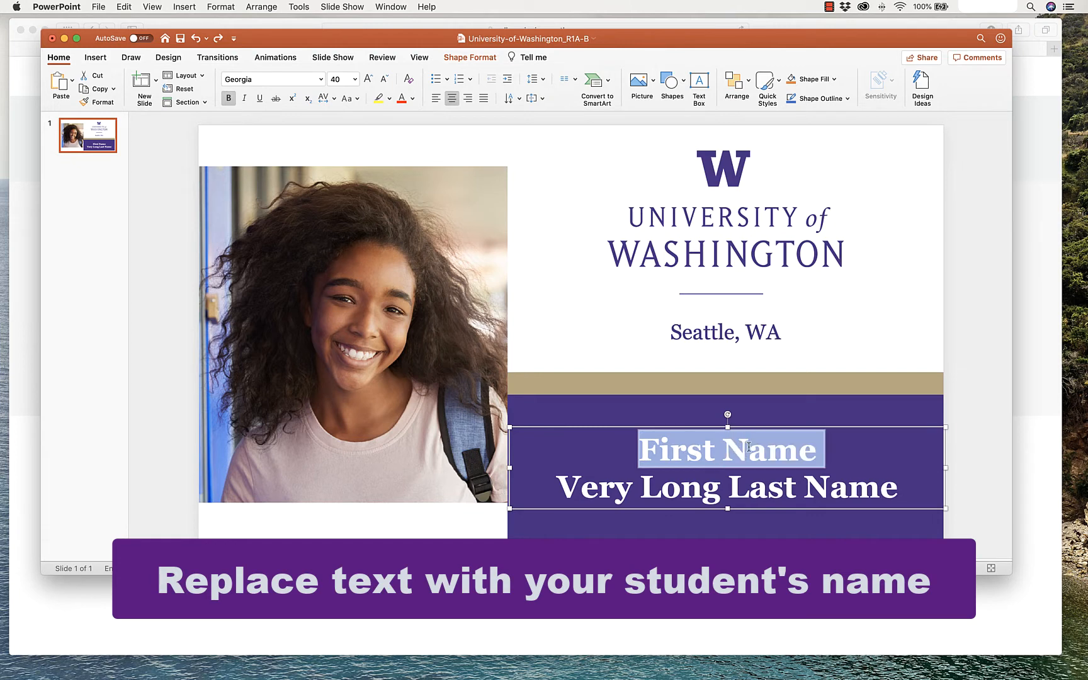
Make the name panel read 'My Student Name' on one line, removing the long last-name line
text(My)
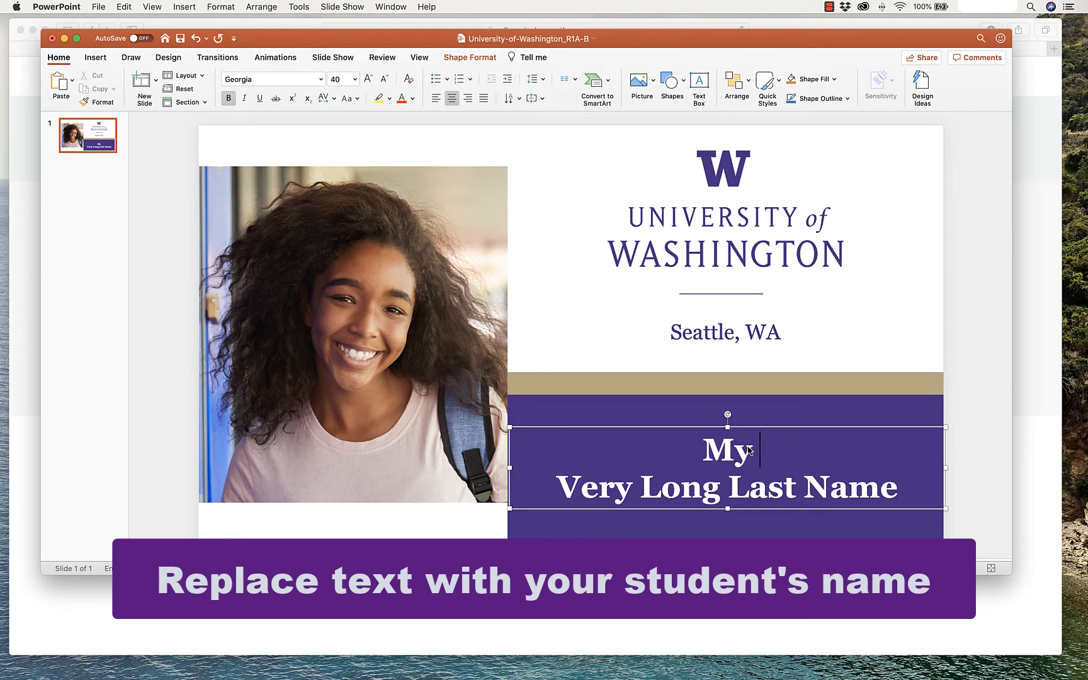
text(Student Name)
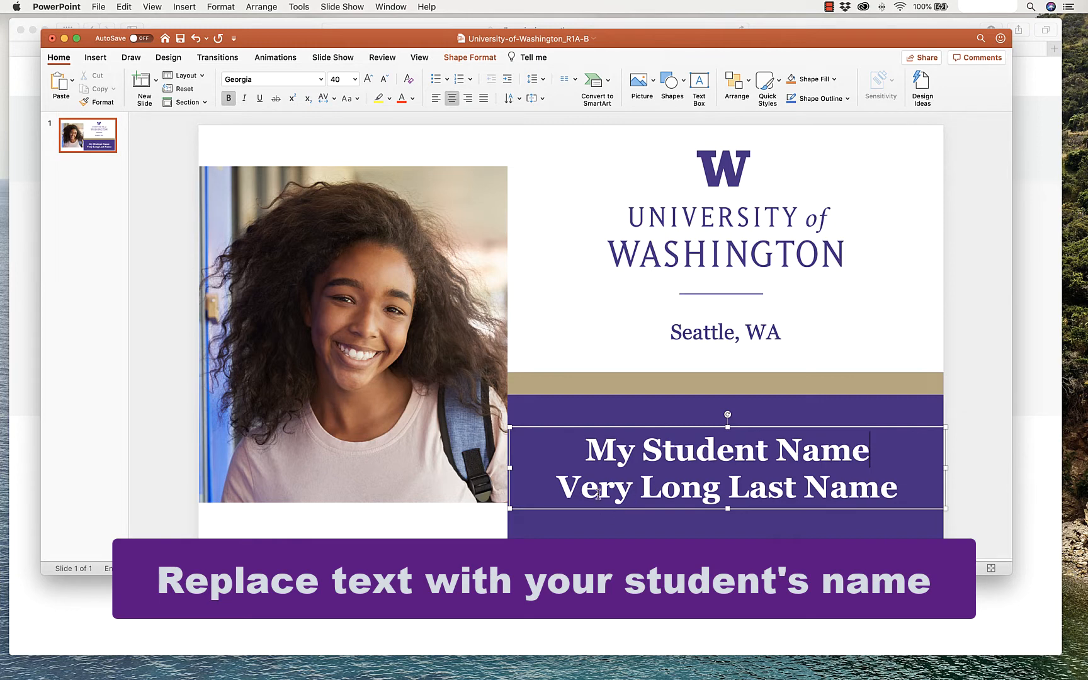
double_click(613, 486)
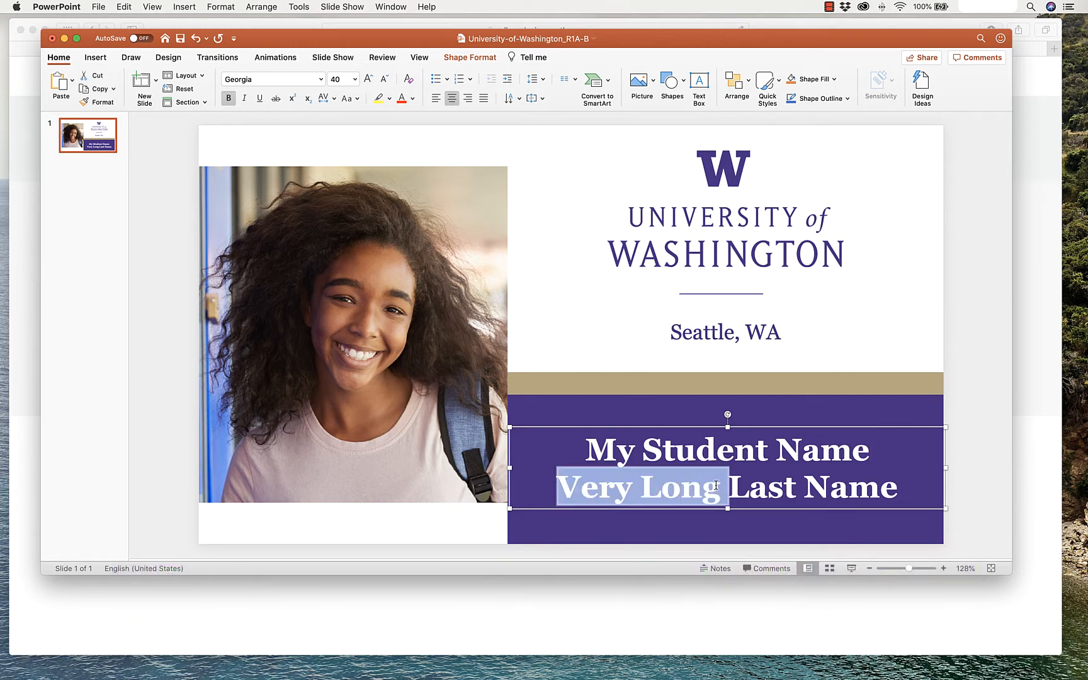
key(delete)
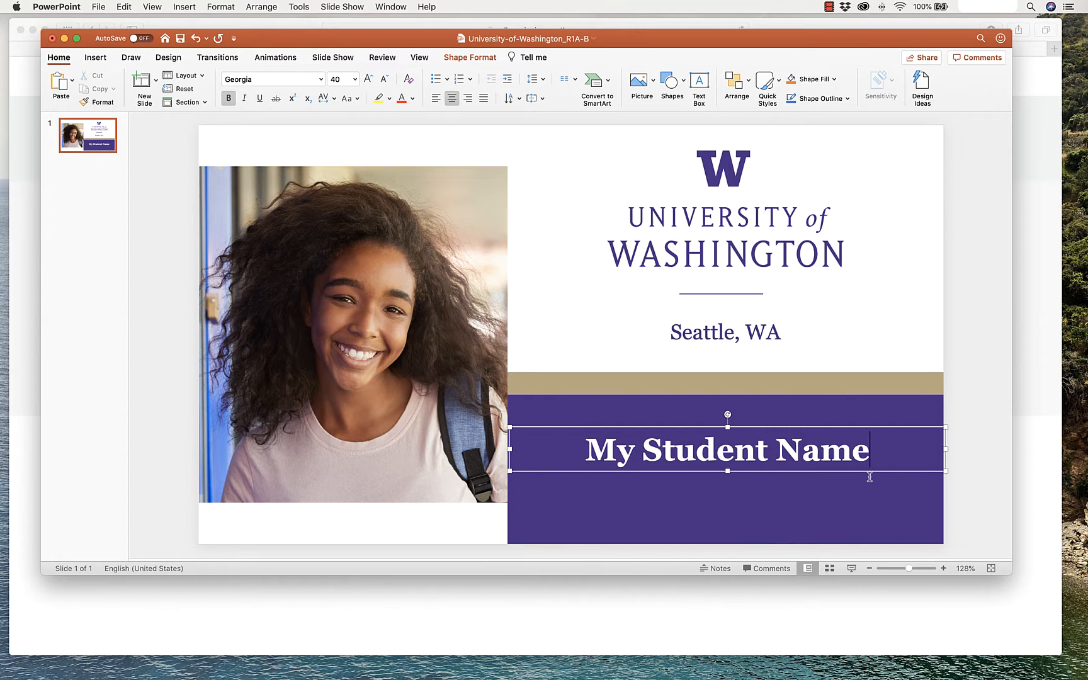
click(352, 332)
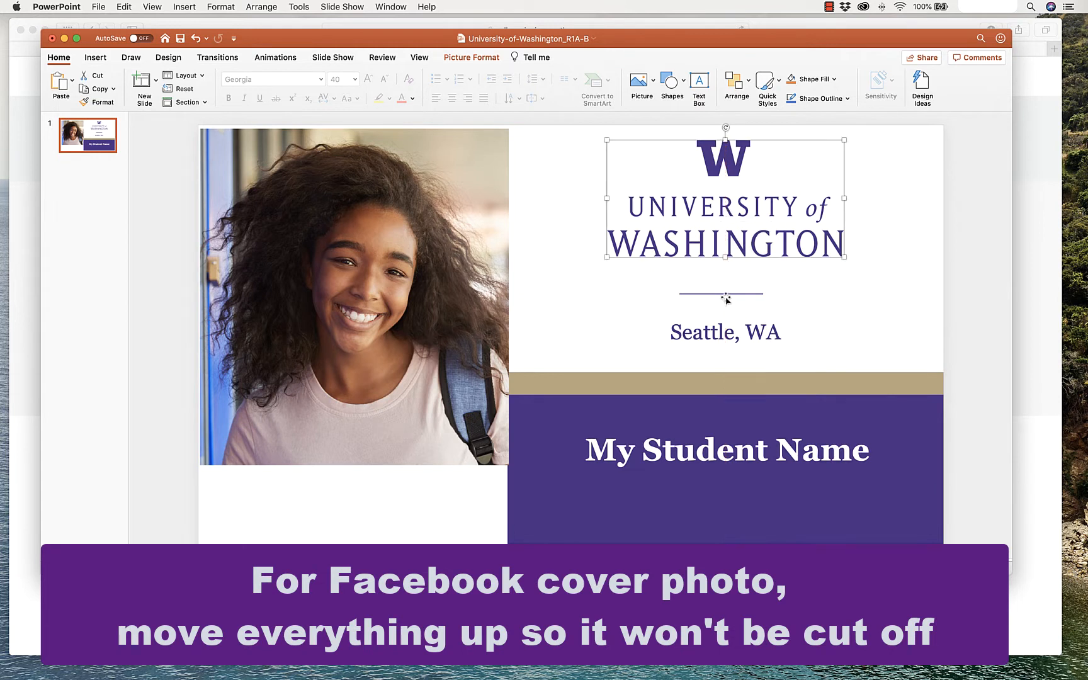
Move the divider line, Seattle, WA text, gold bar and purple name panel up the slide
click(722, 296)
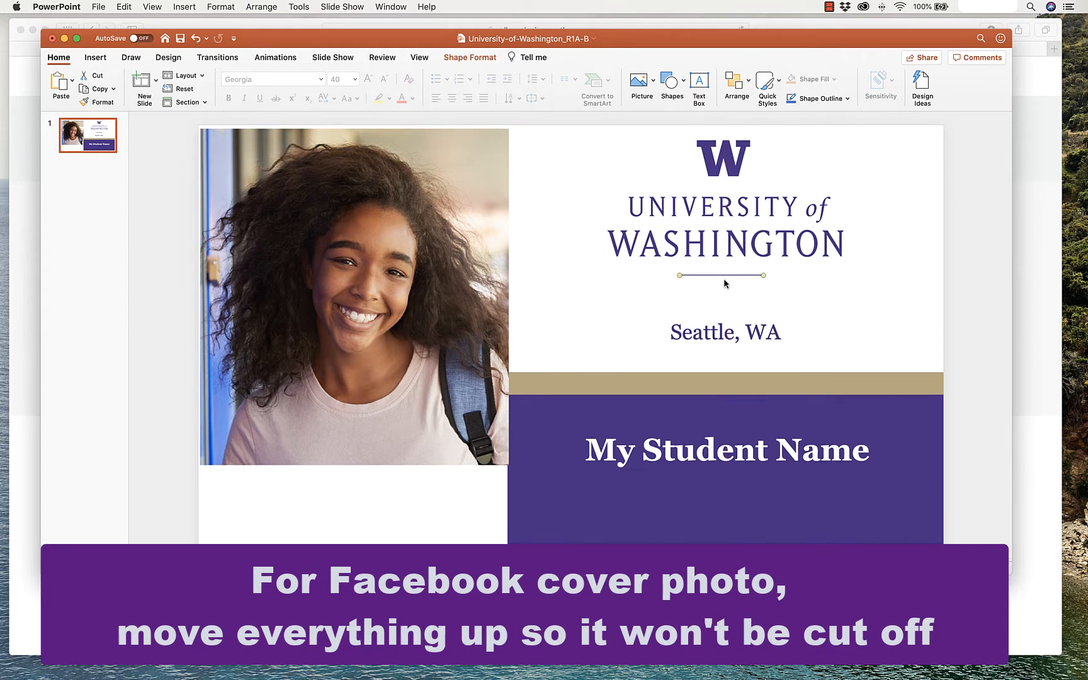
click(724, 331)
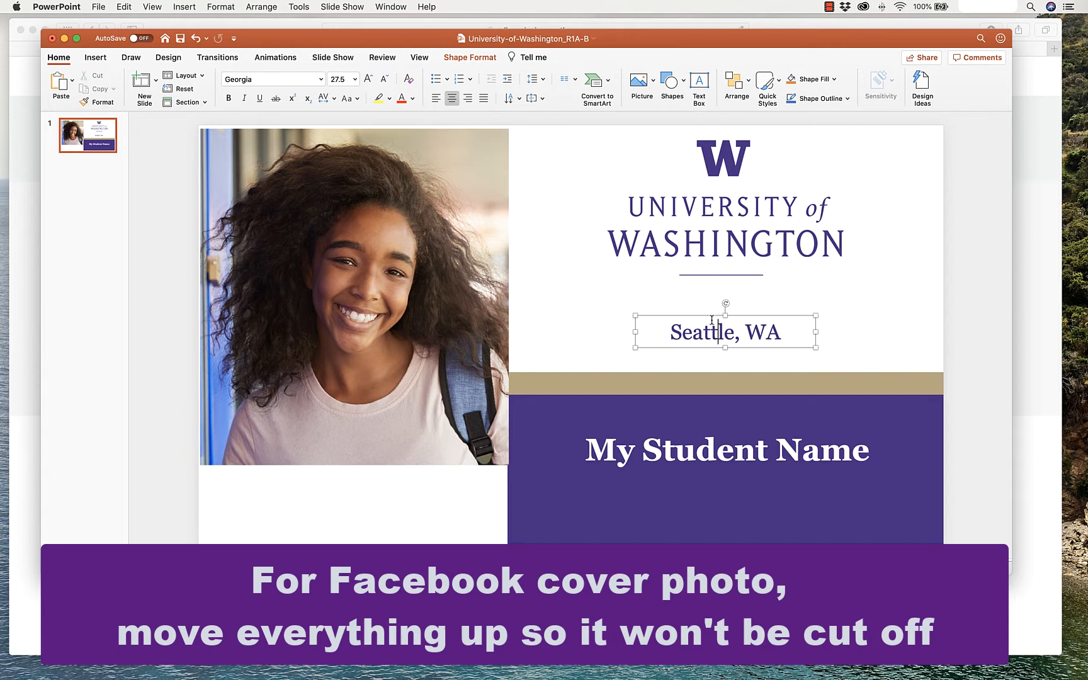
drag(726, 332, 725, 302)
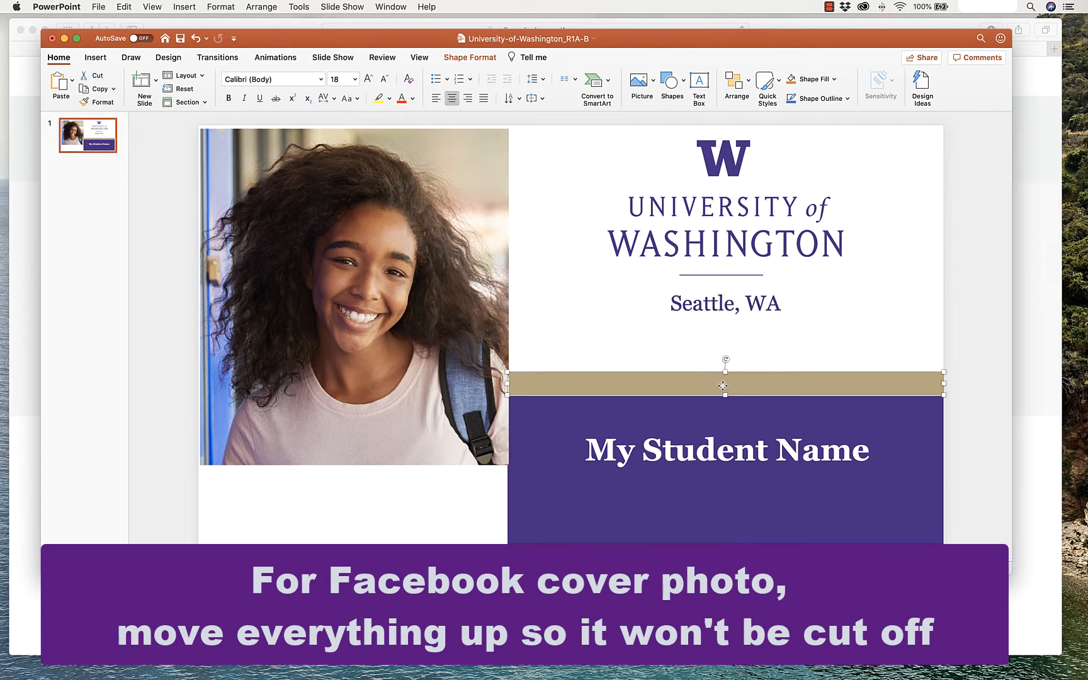
drag(724, 386, 724, 336)
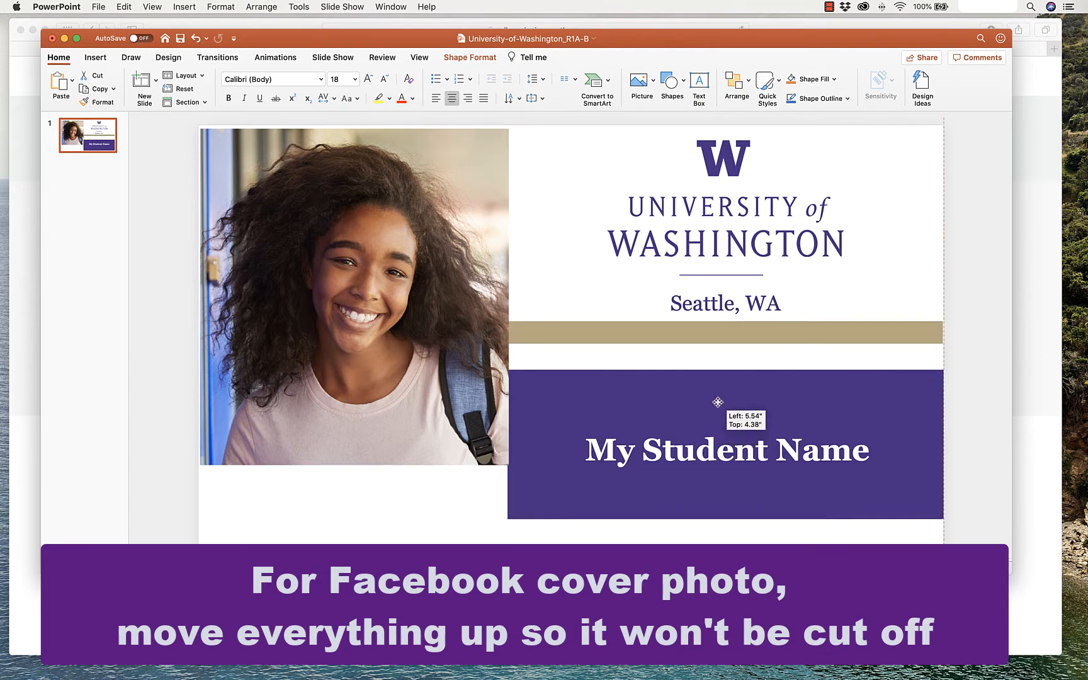
drag(719, 403, 716, 376)
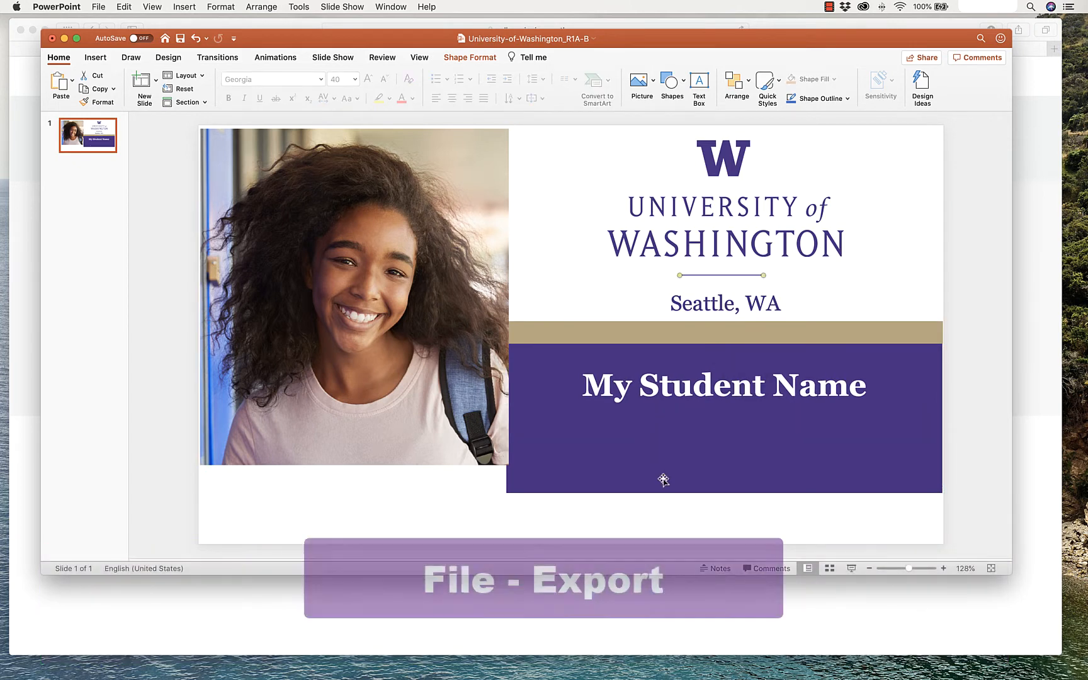
Start an export named 'My student college signing'
click(98, 7)
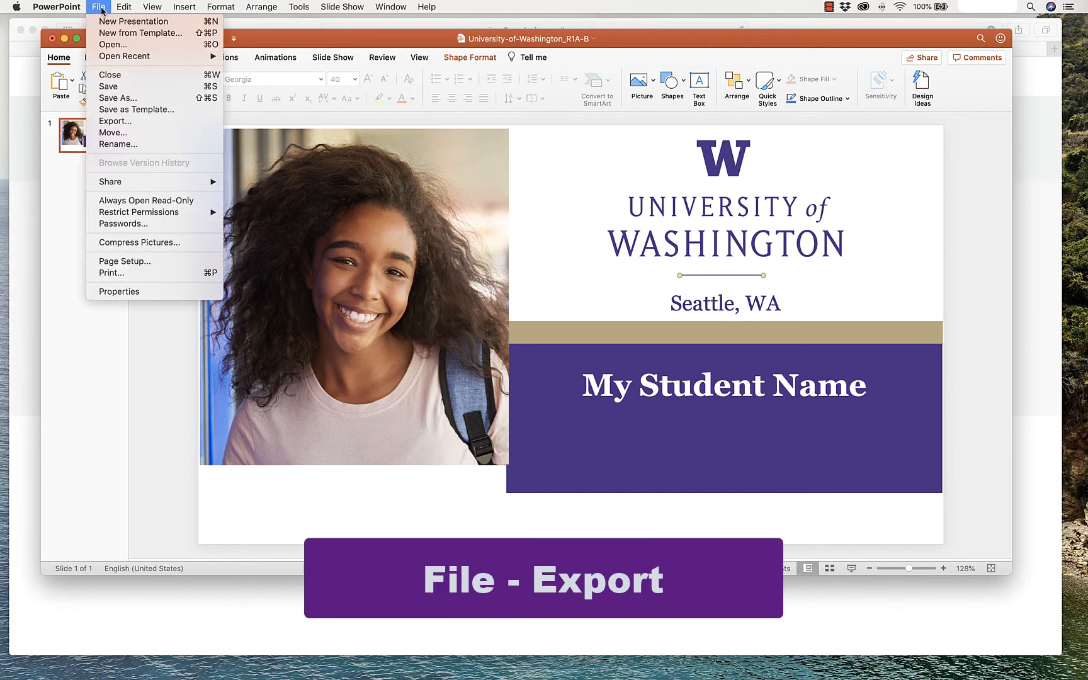
mouse_move(115, 121)
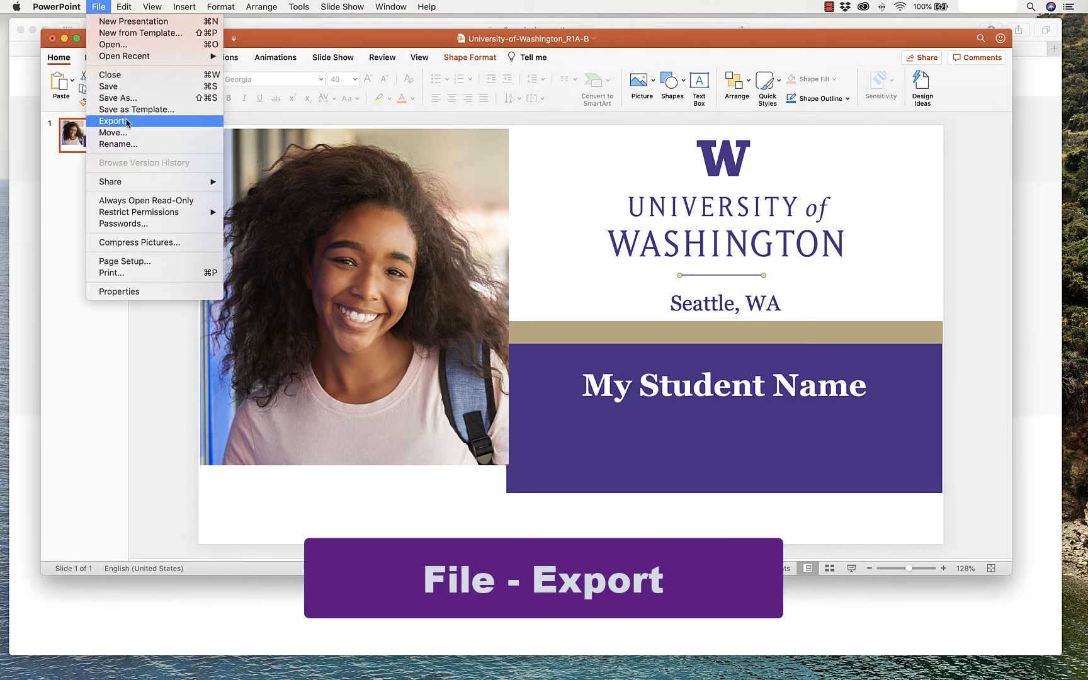
click(112, 121)
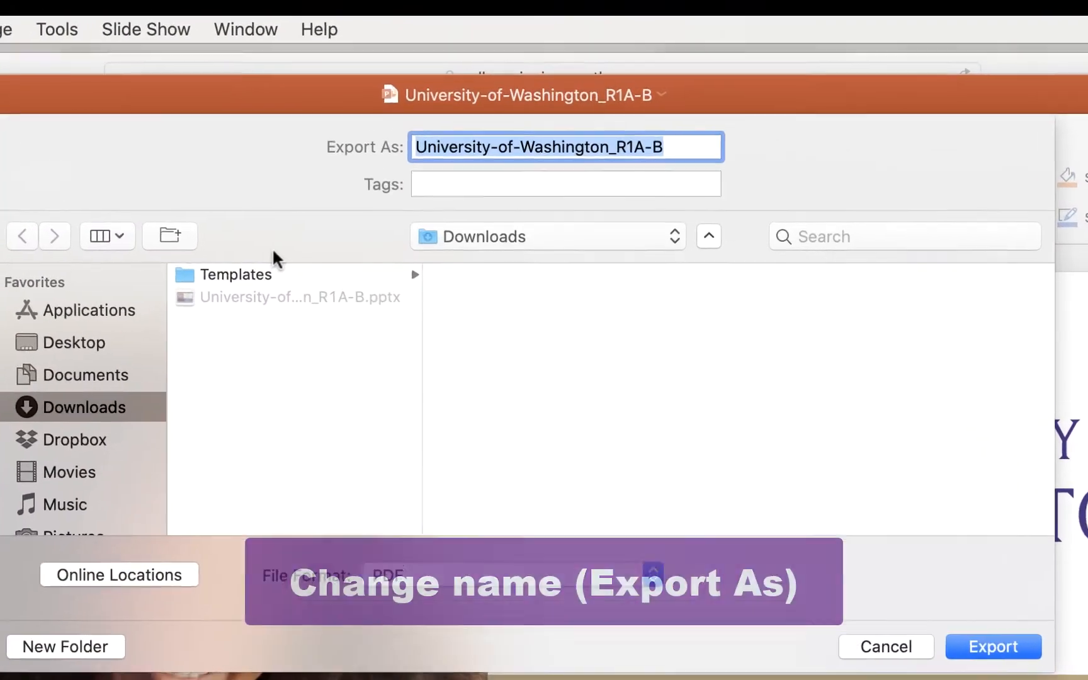
text(My st)
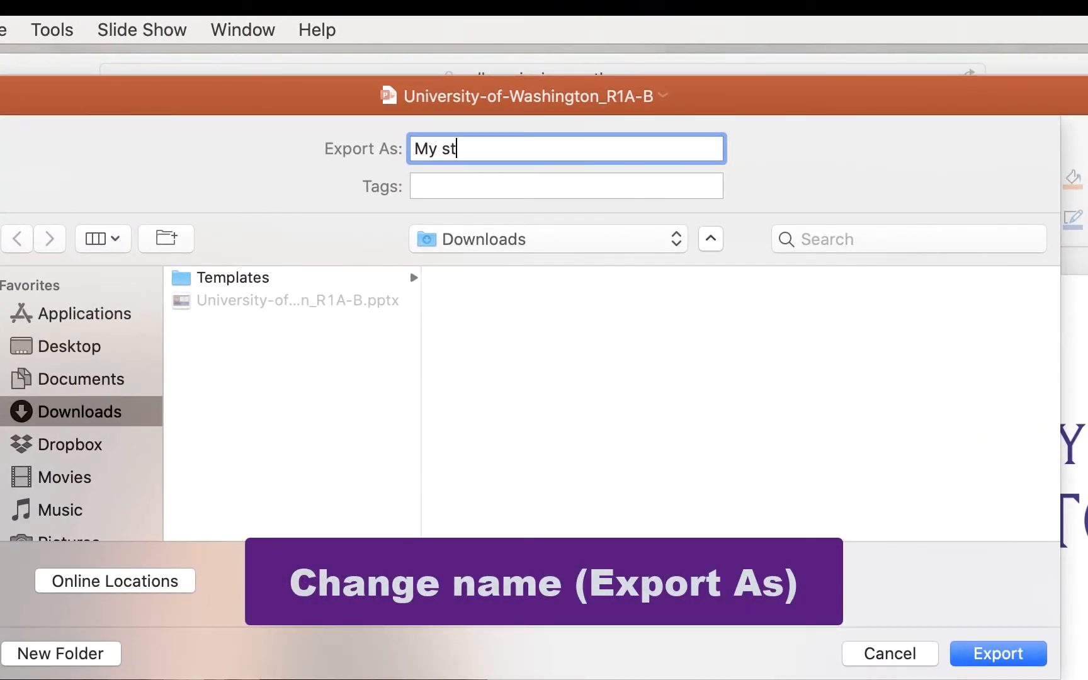
text(udent)
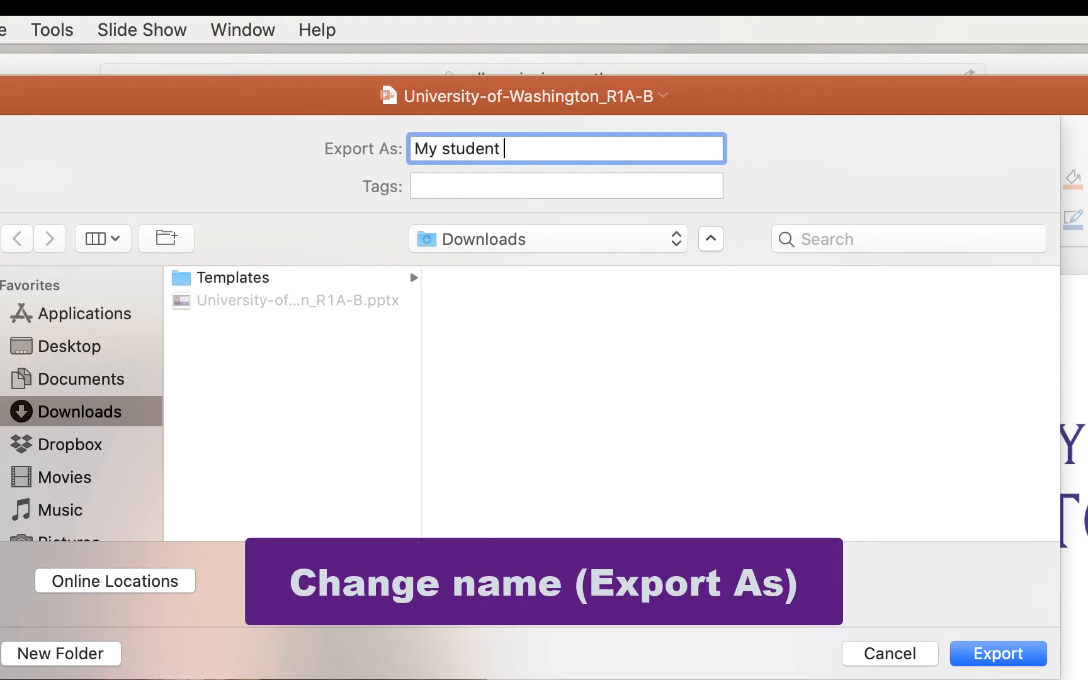
text(college signing)
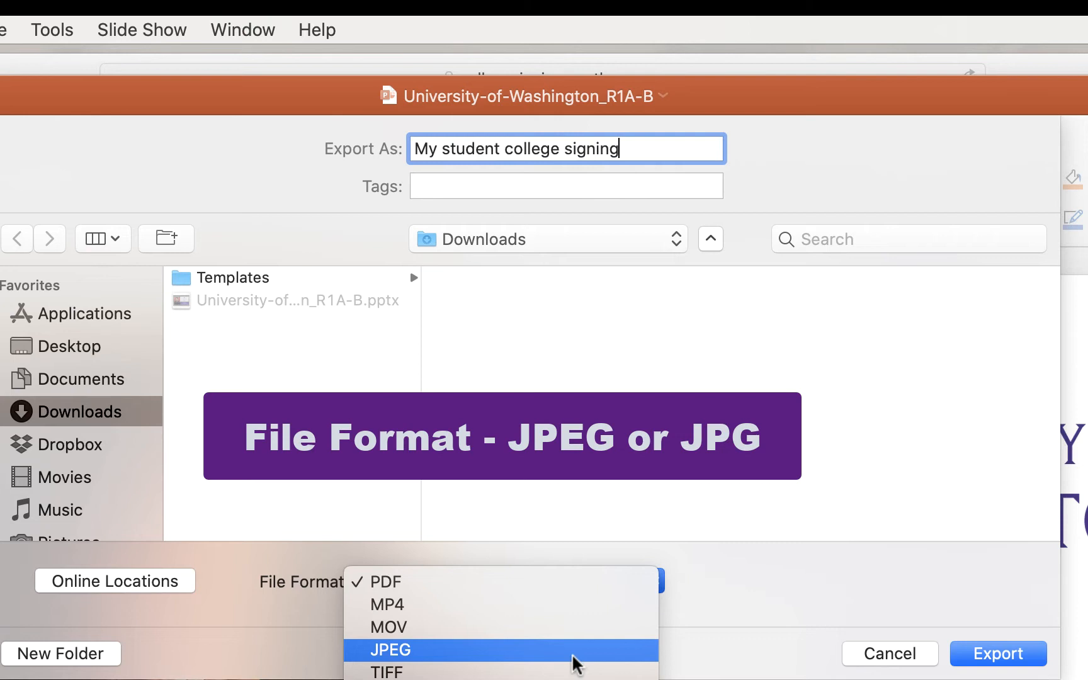
Export the slide as a JPEG image into Downloads
click(389, 650)
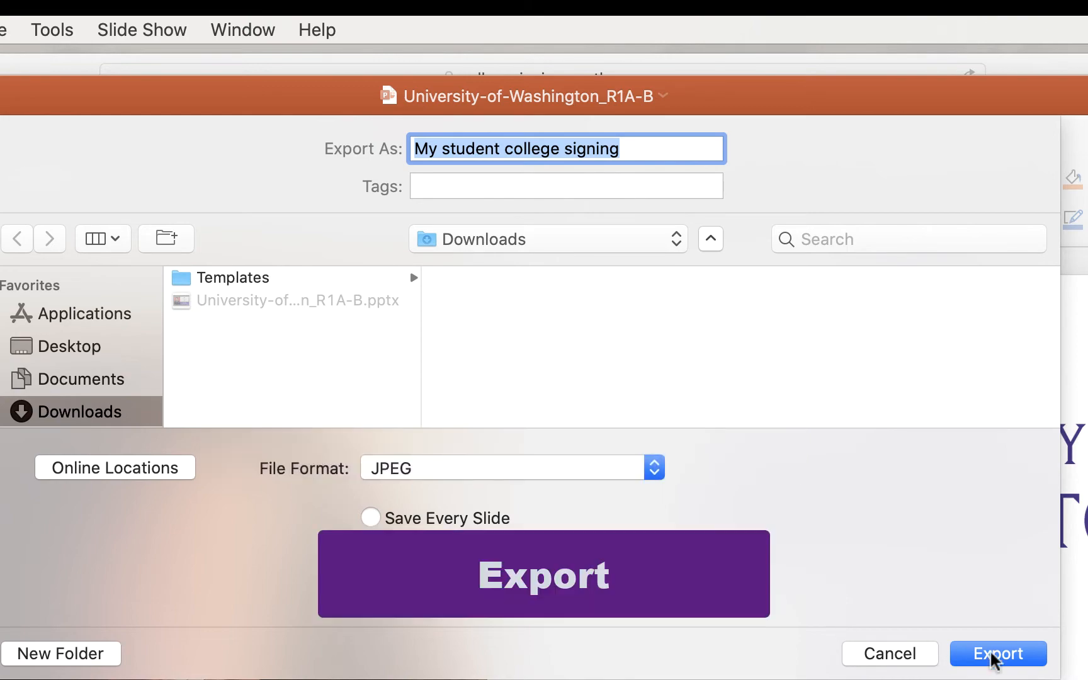
click(998, 653)
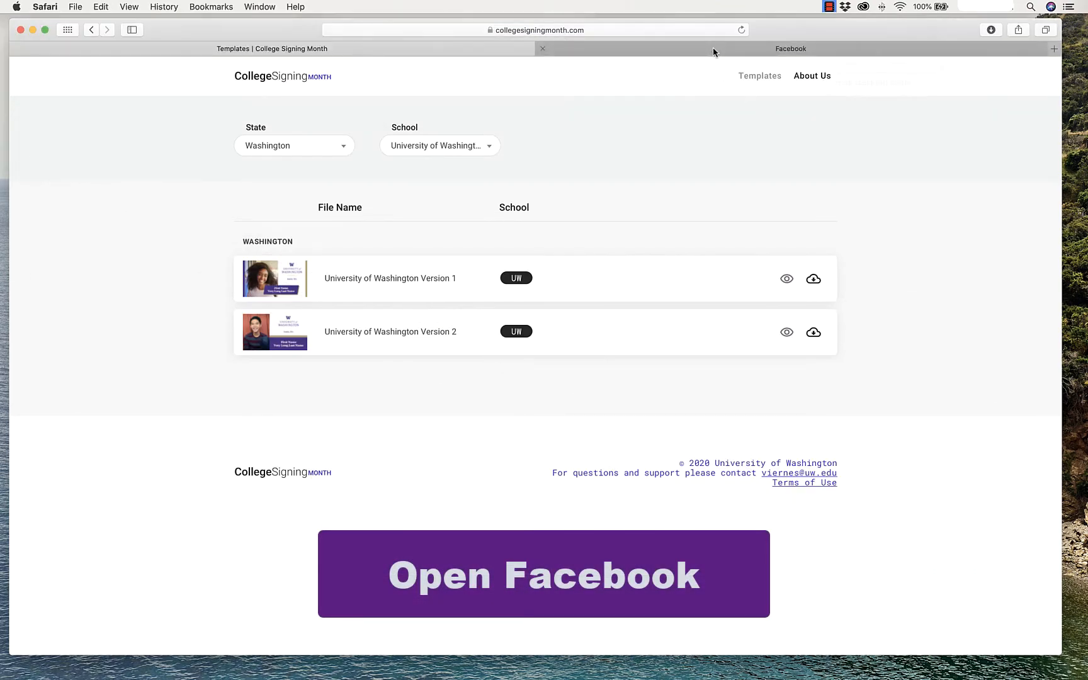
click(543, 574)
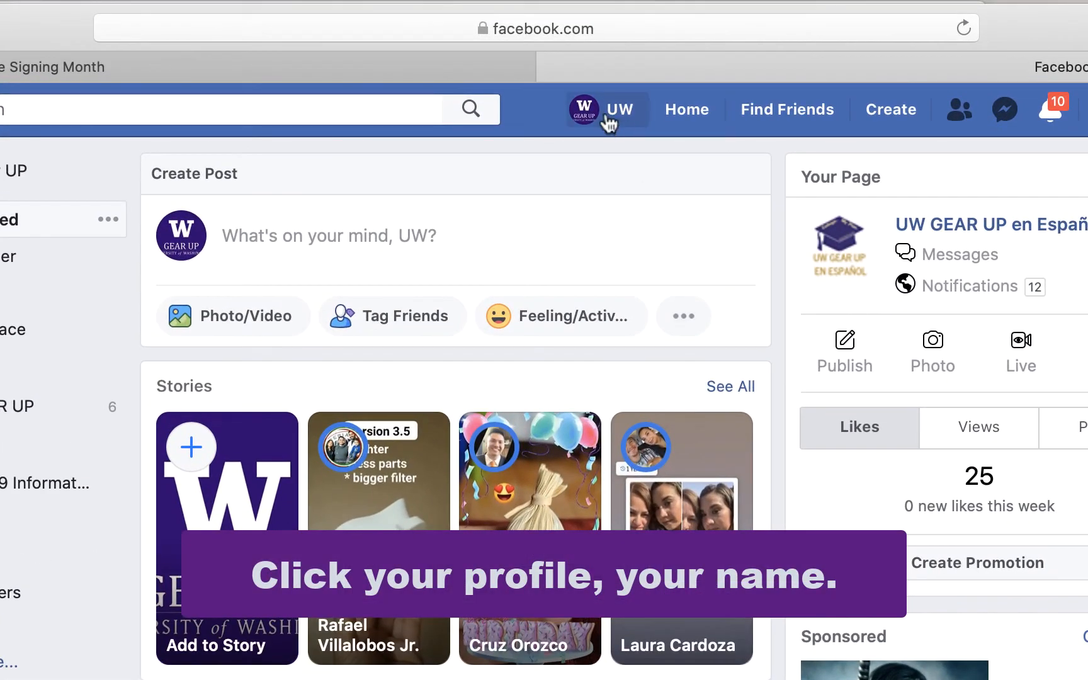
click(585, 110)
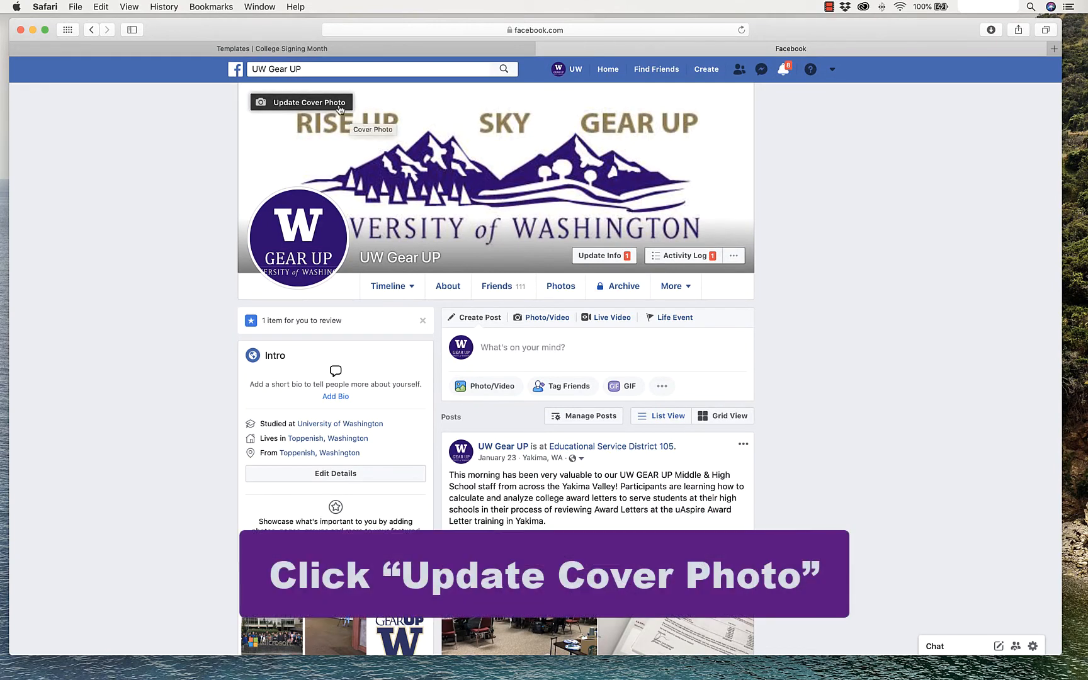
click(308, 102)
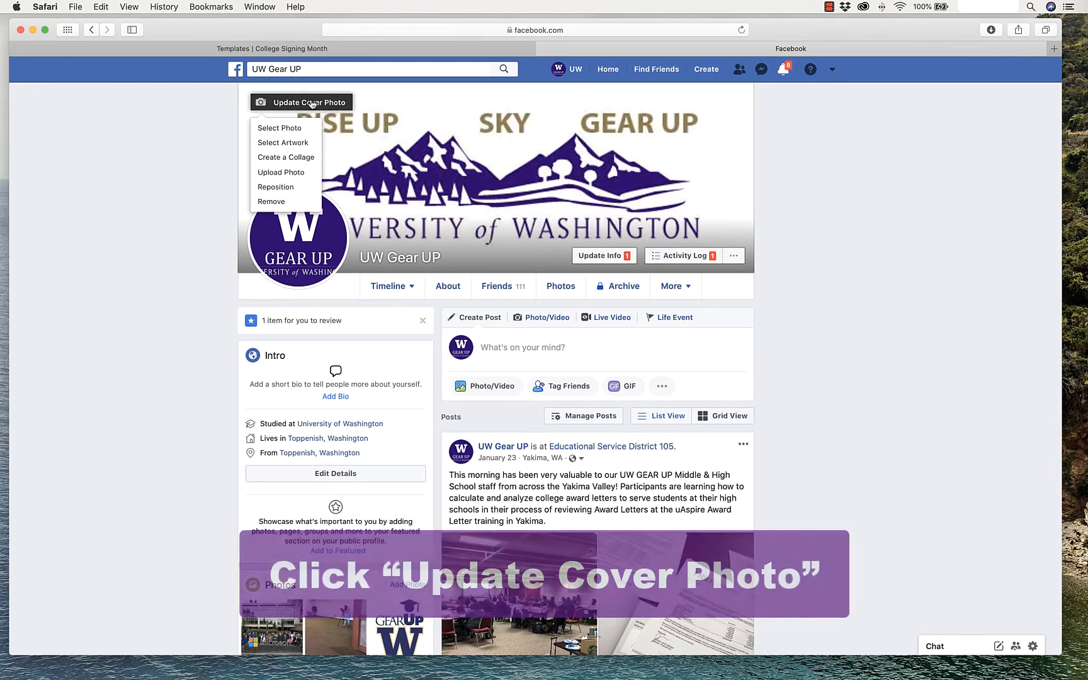
click(281, 172)
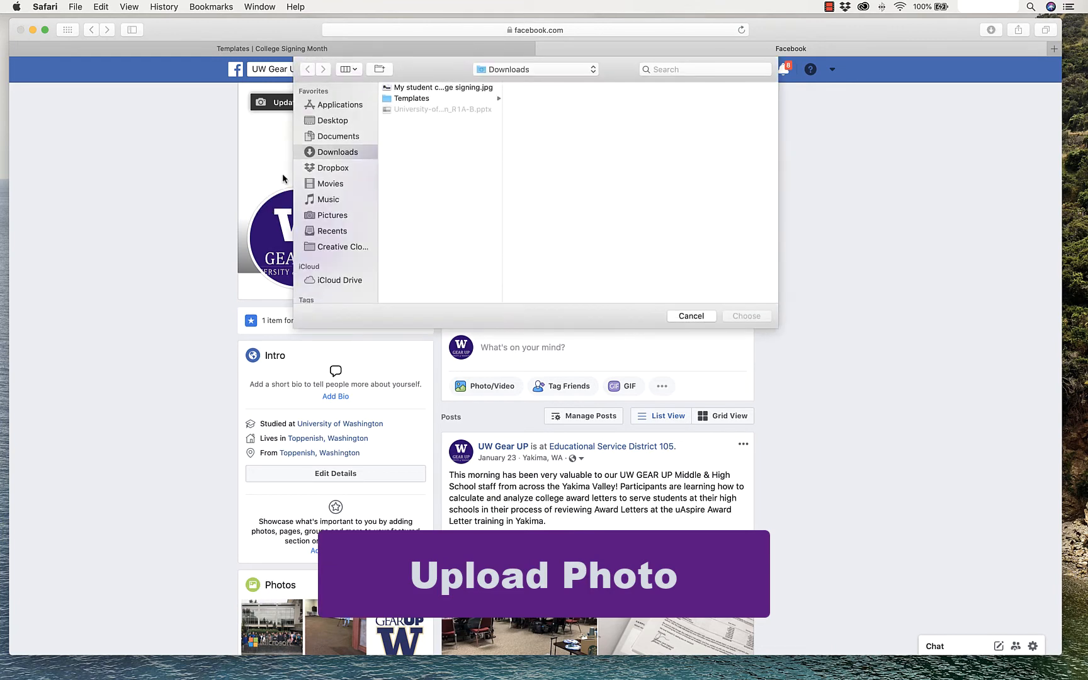
click(440, 87)
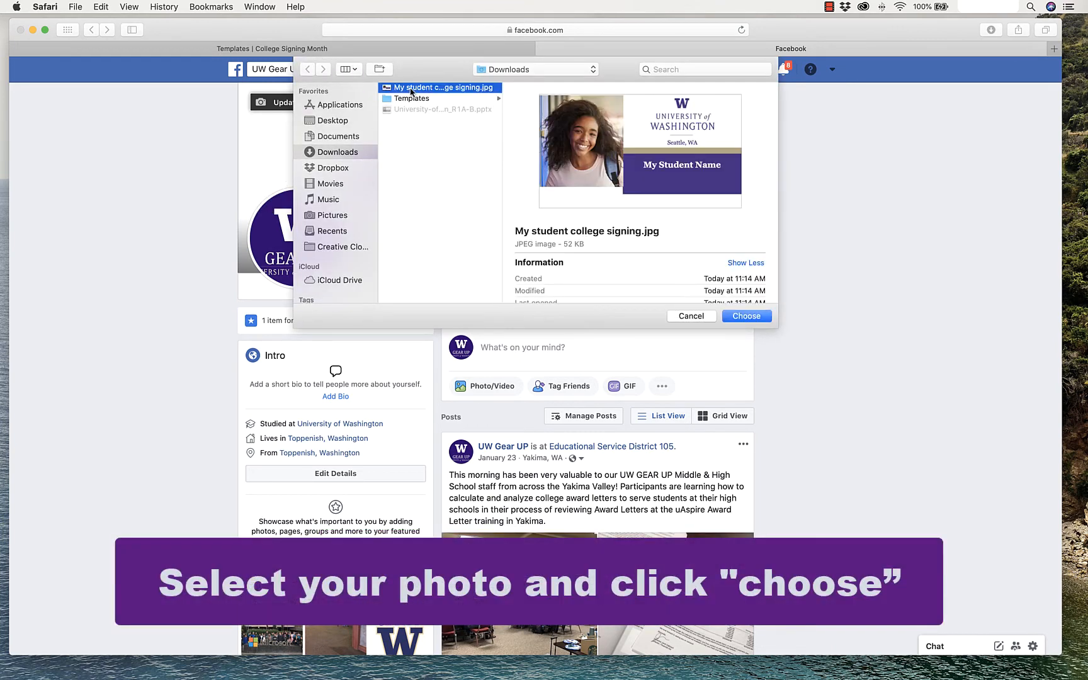
mouse_move(727, 353)
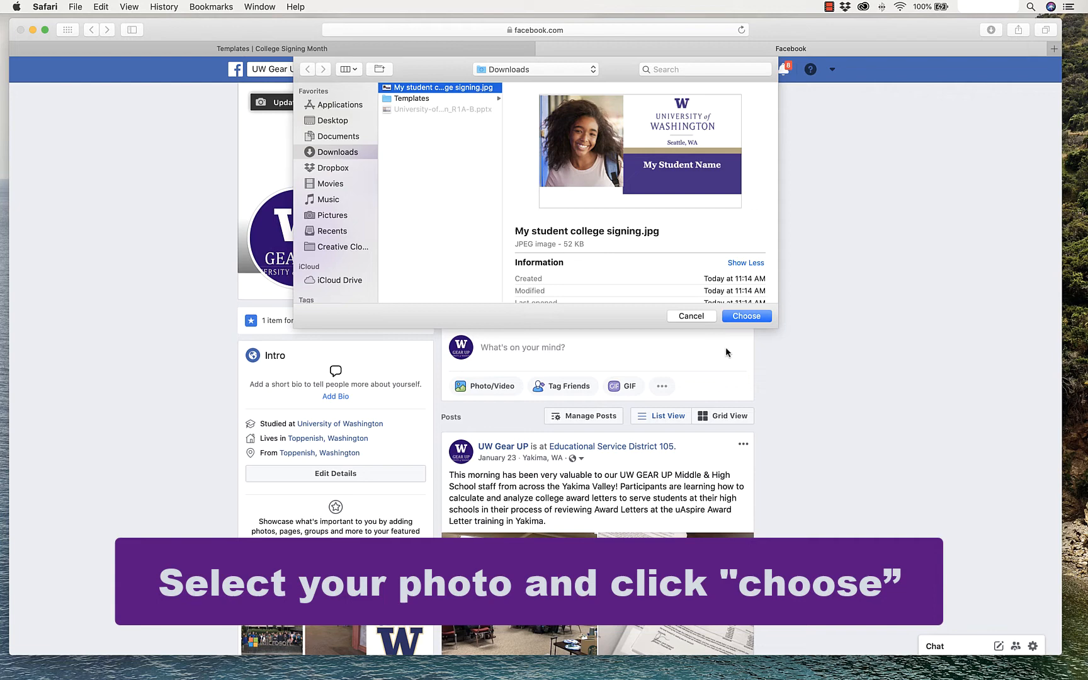
click(745, 316)
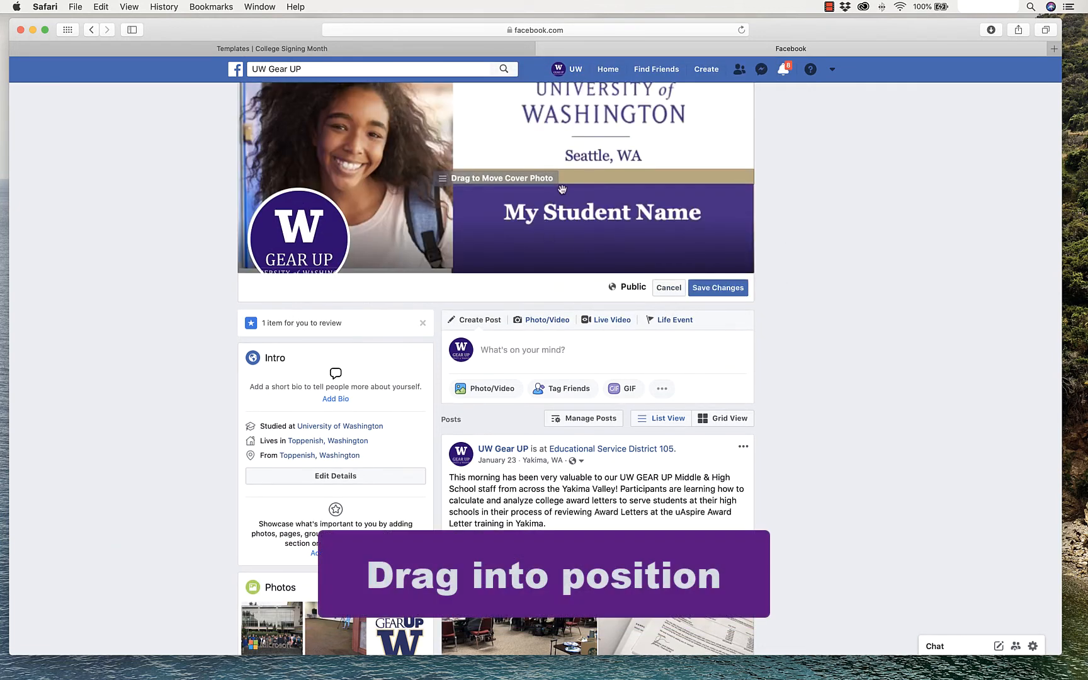
drag(563, 189, 577, 157)
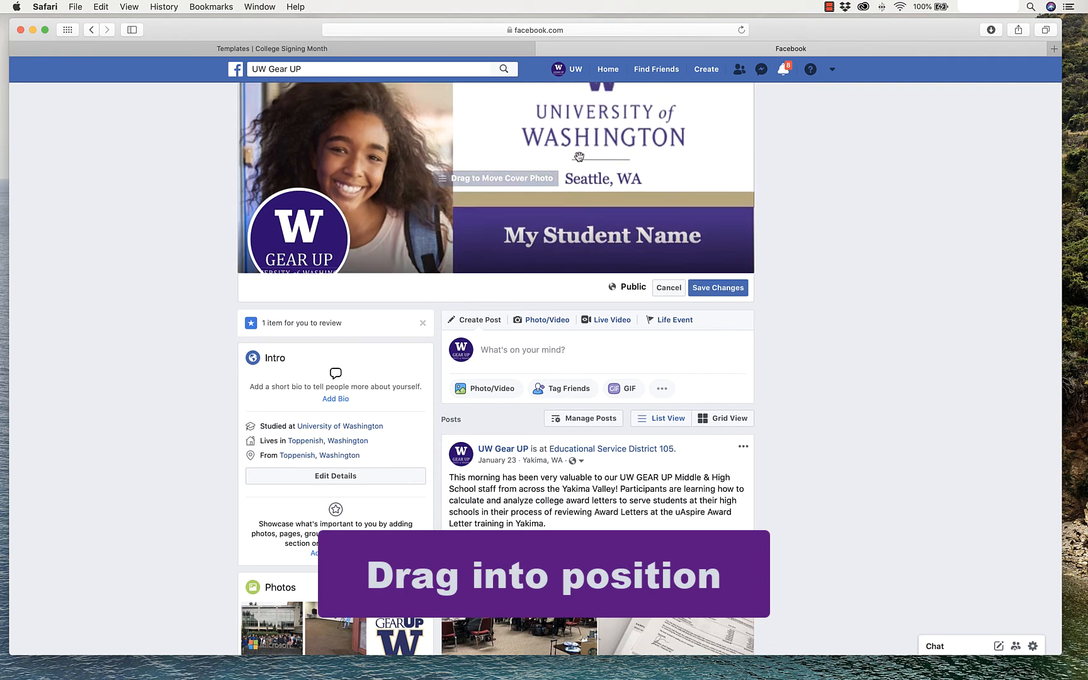
drag(578, 156, 583, 170)
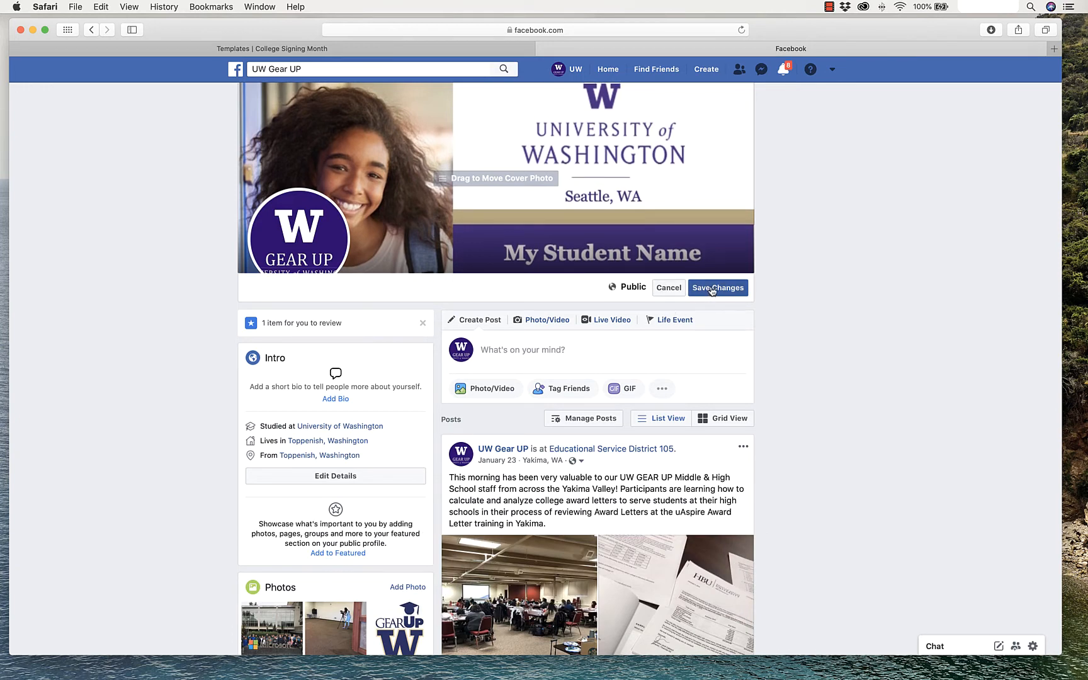
click(717, 289)
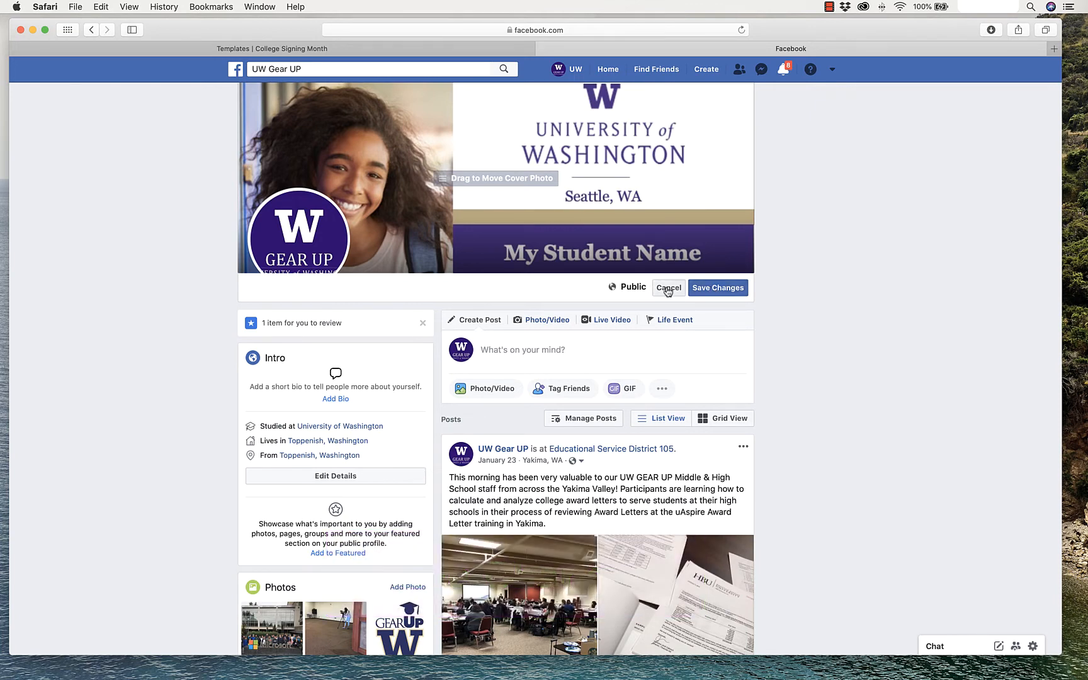
click(672, 286)
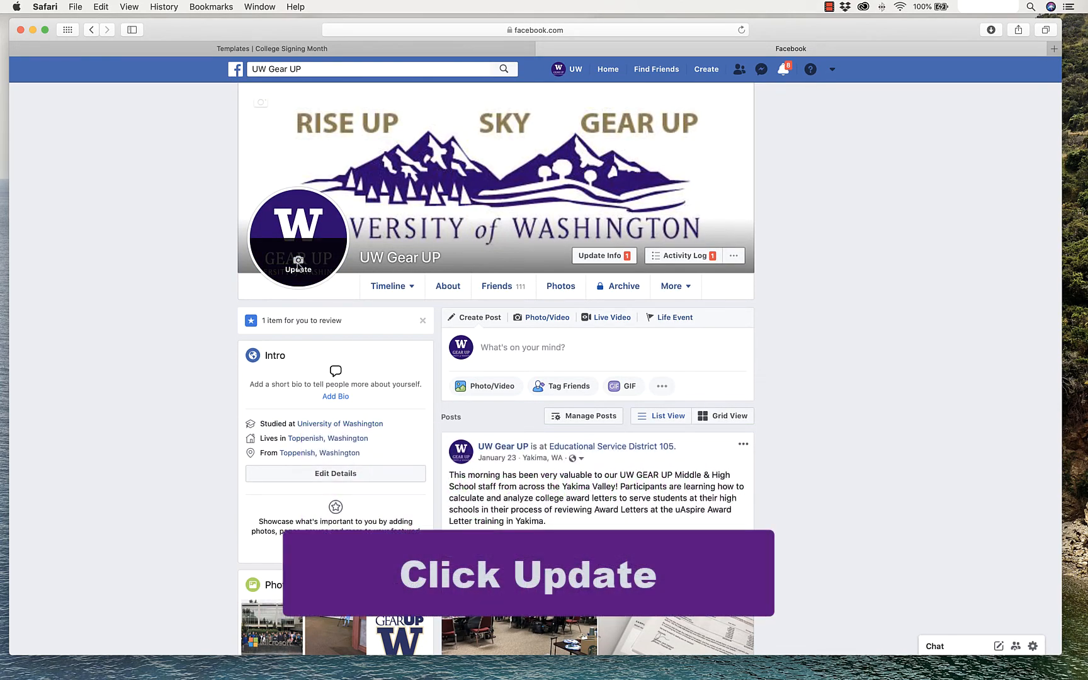
click(297, 270)
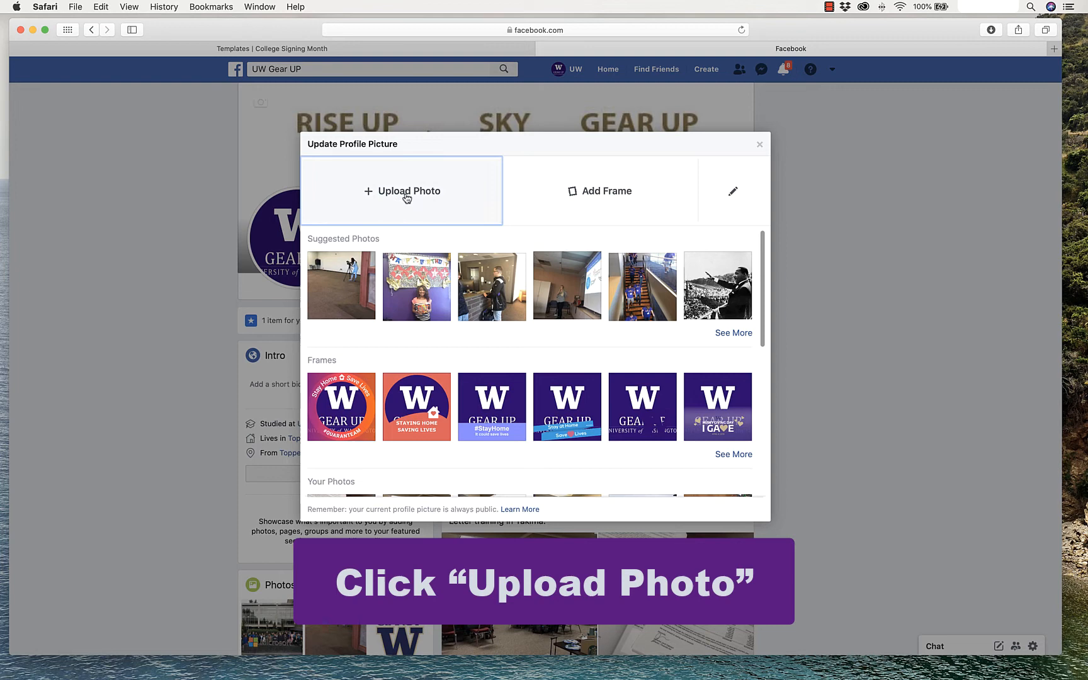
click(400, 192)
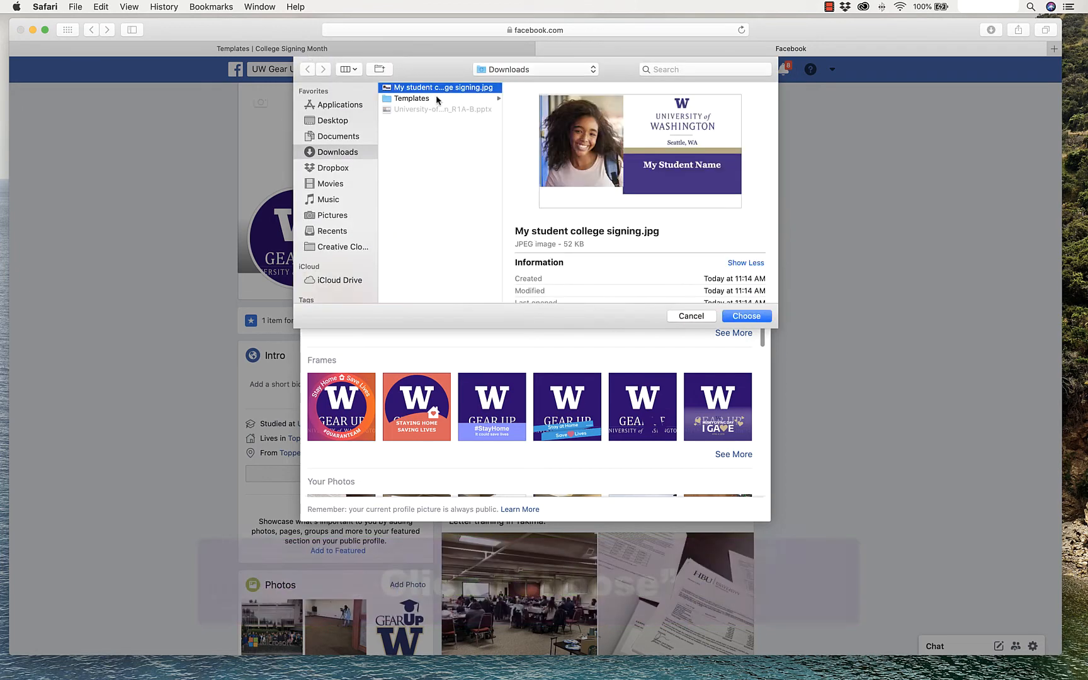
click(746, 316)
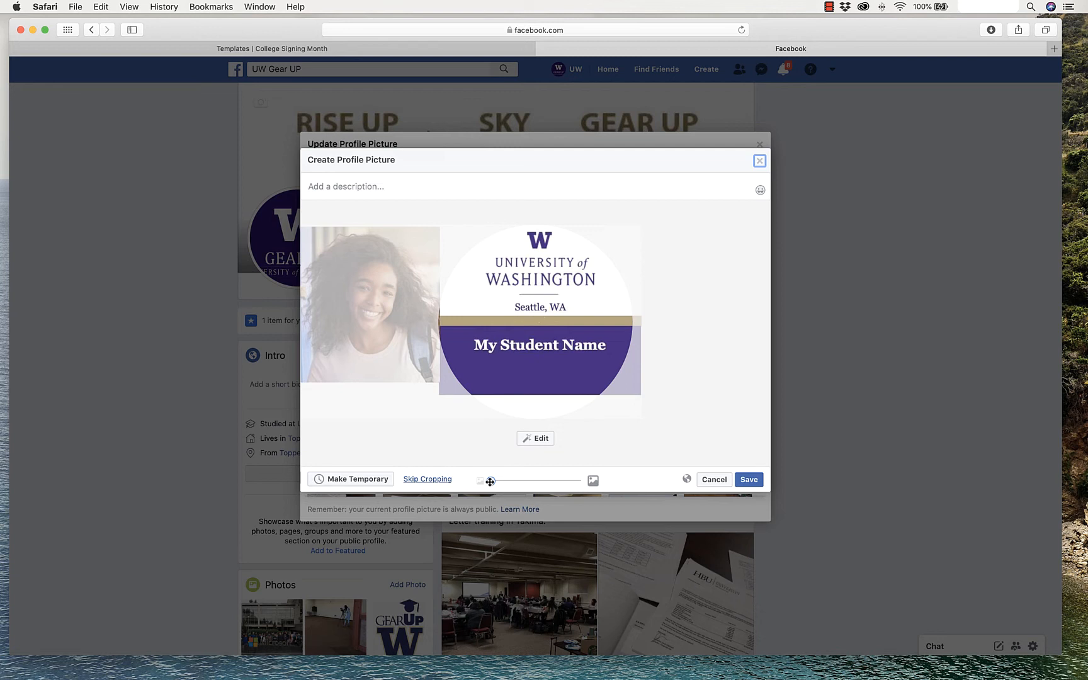
drag(489, 481, 498, 481)
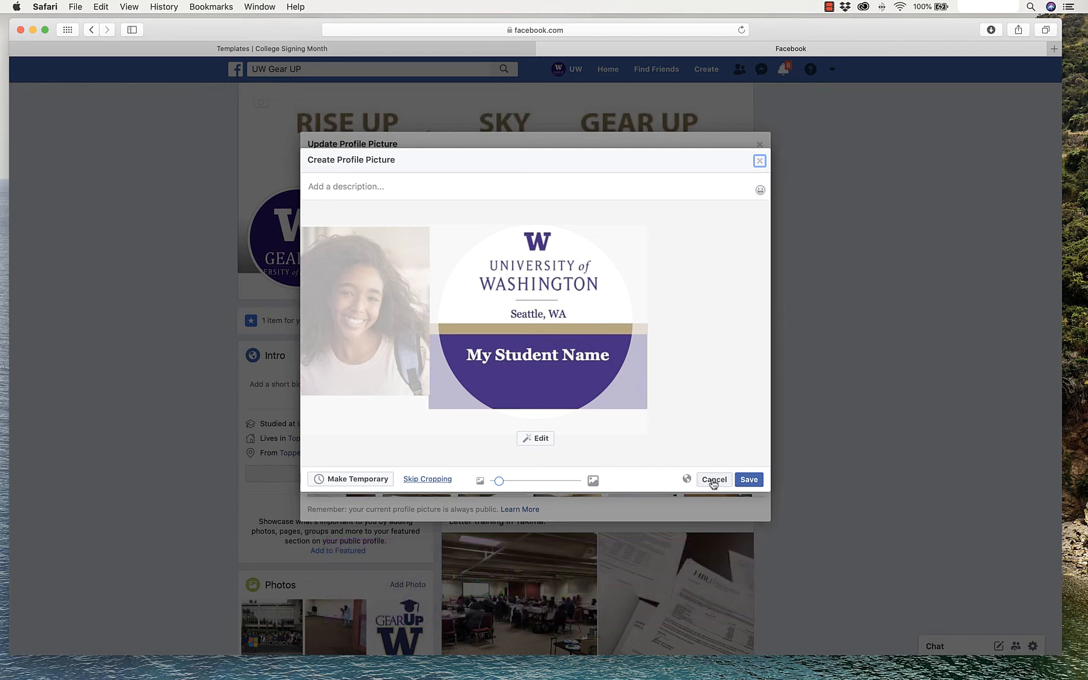
click(713, 480)
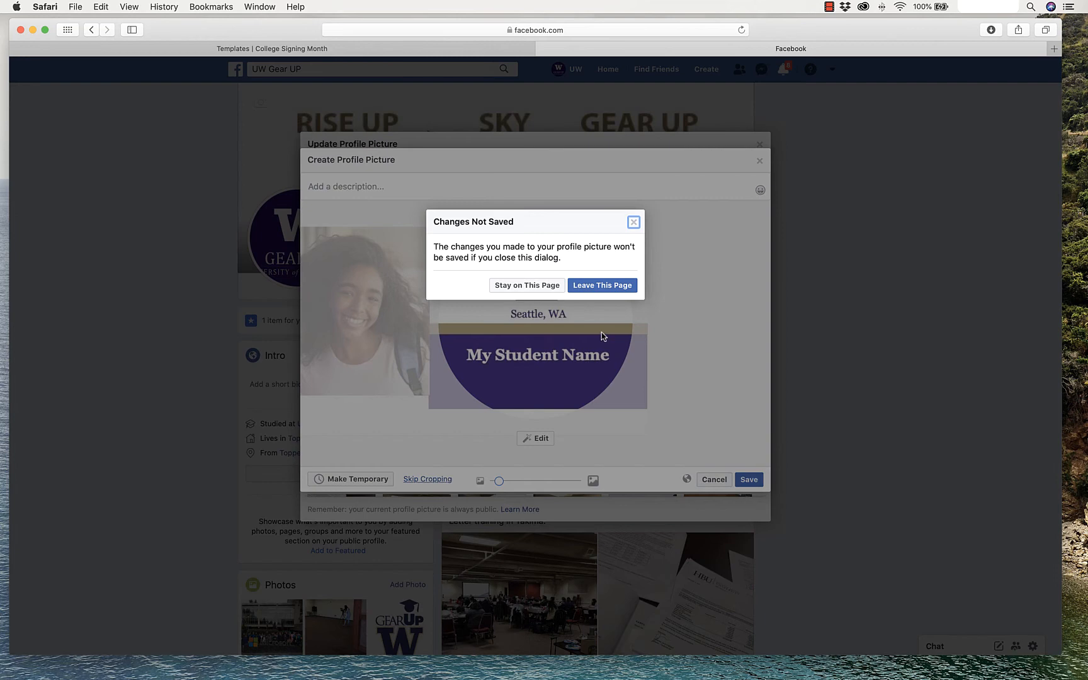
click(601, 284)
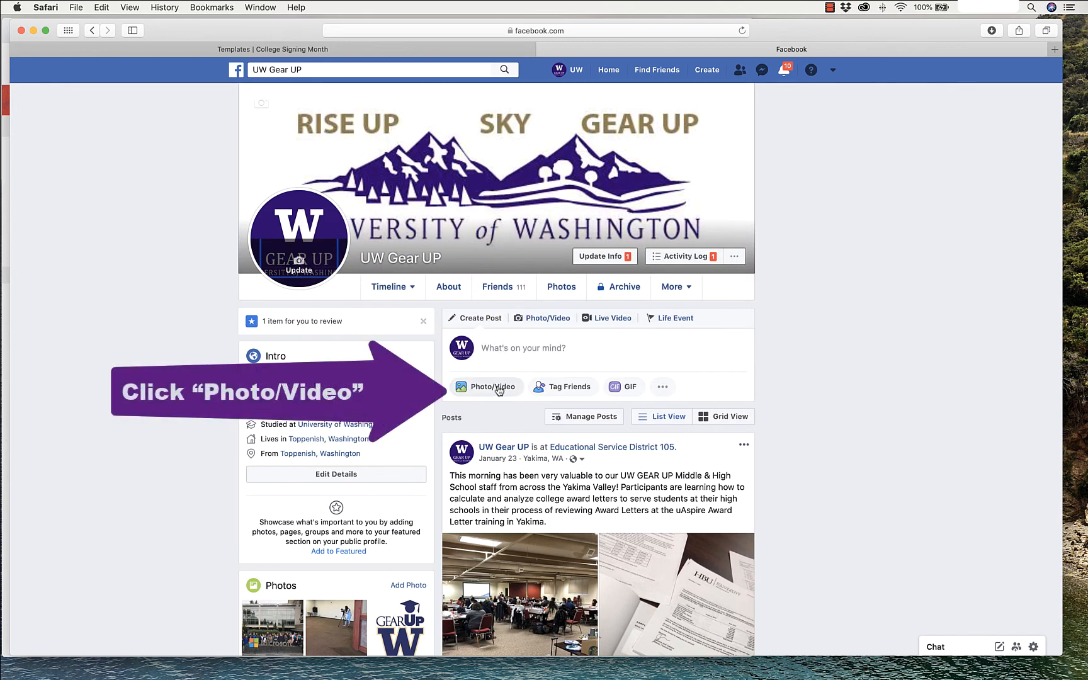
Start a photo post with the student college signing JPEG attached
click(486, 386)
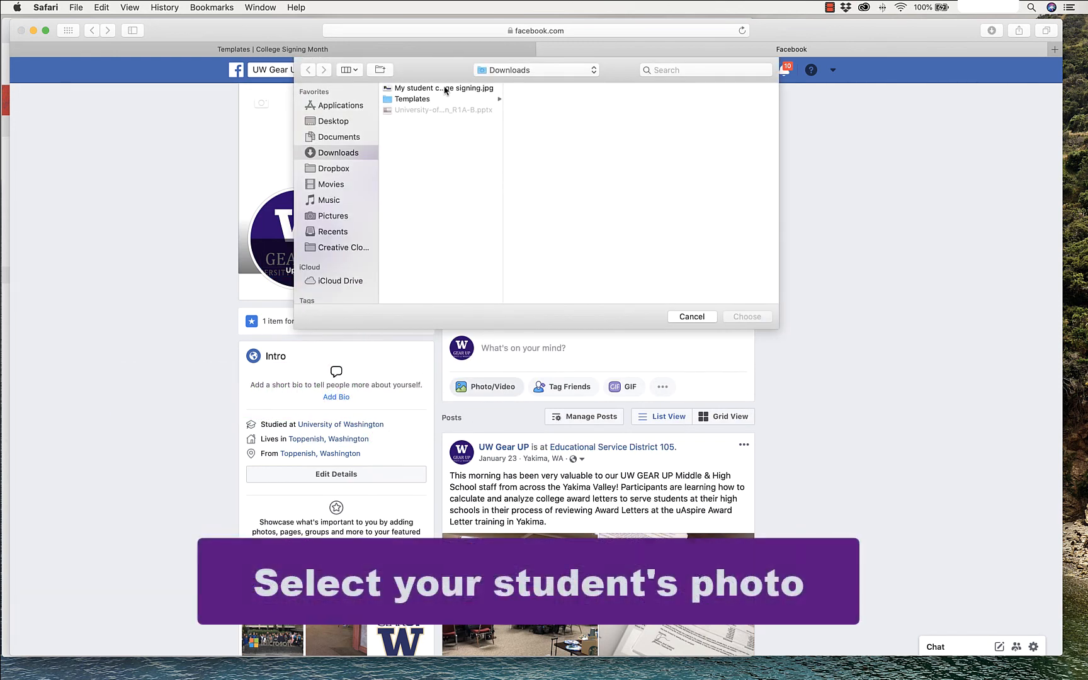
click(441, 88)
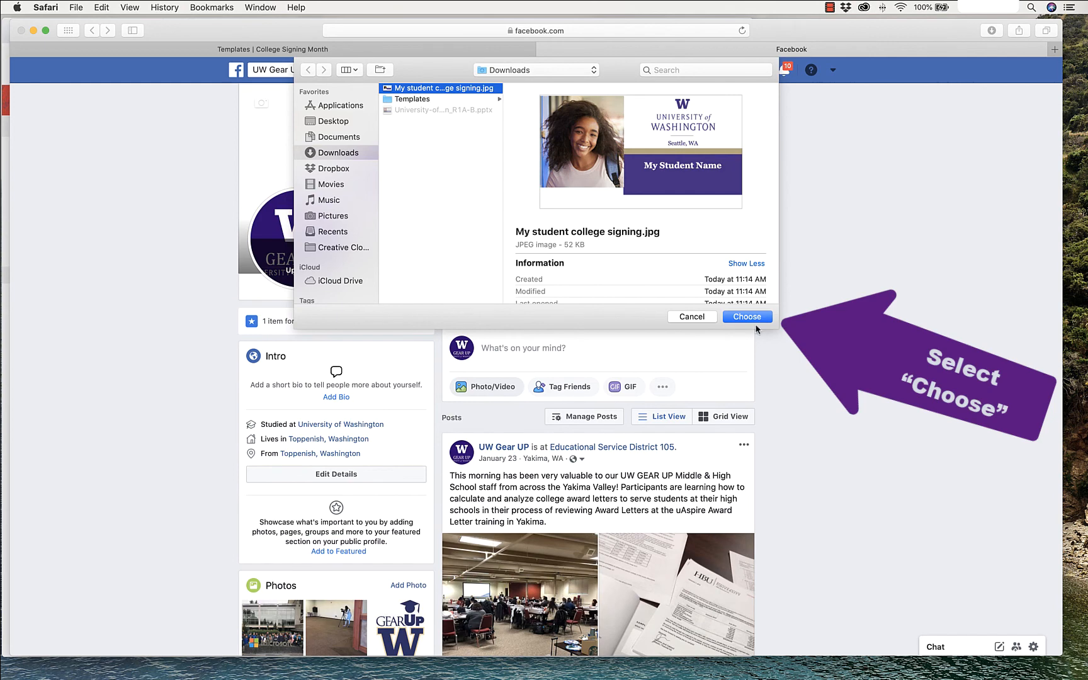
click(746, 316)
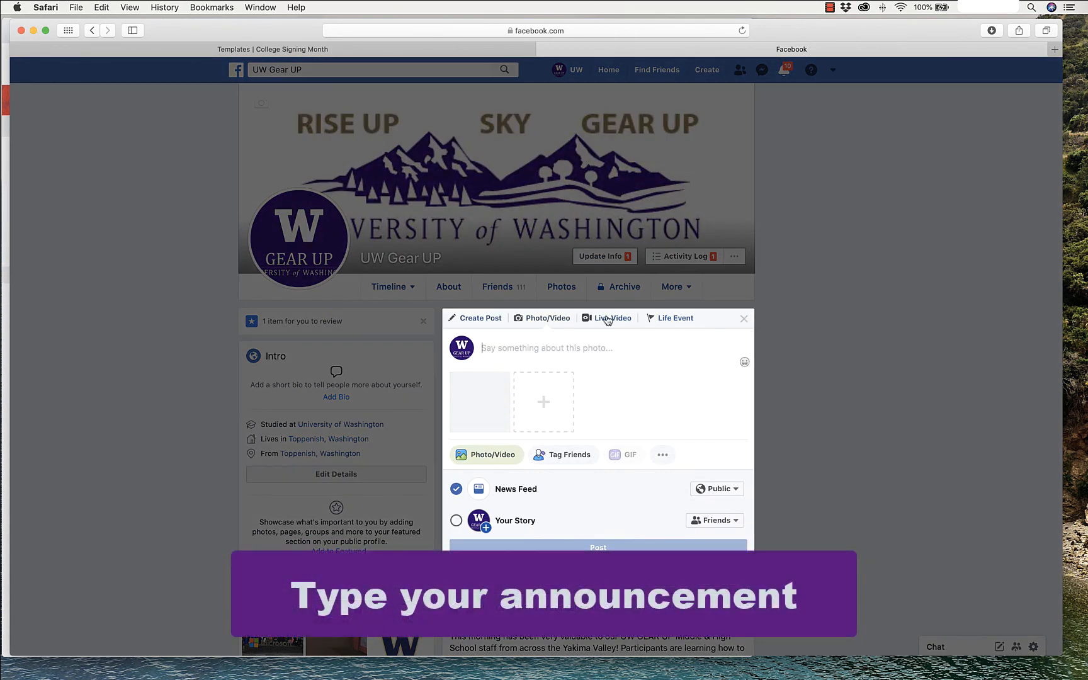
Caption the post 'My student is going to UW!' and publish it
text(My st)
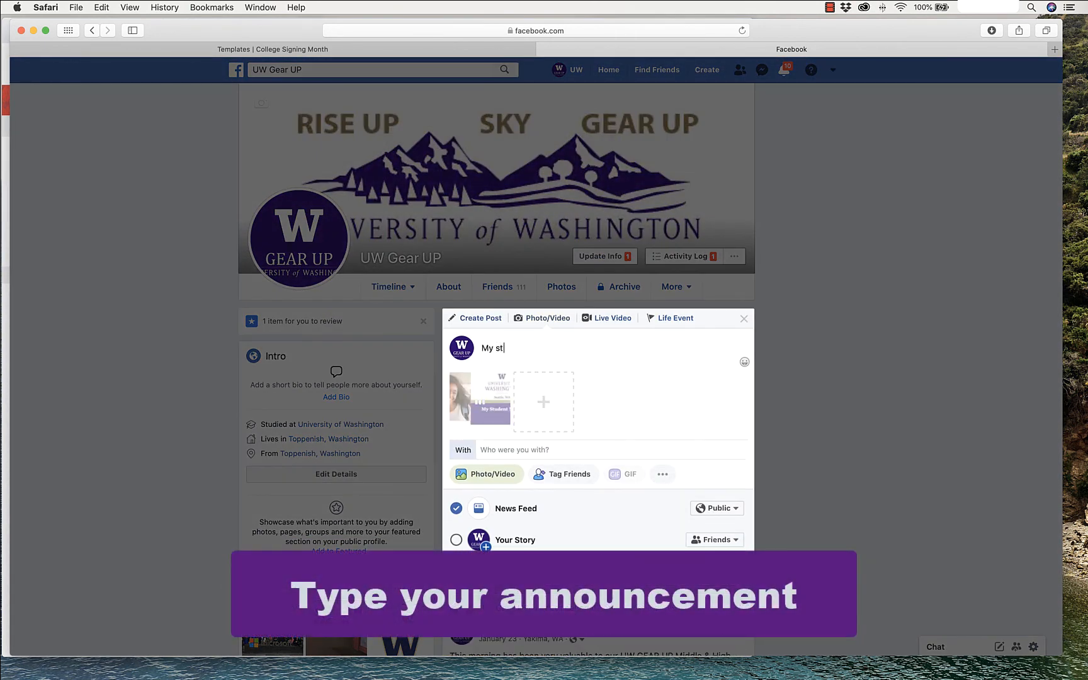
text(udent is going to)
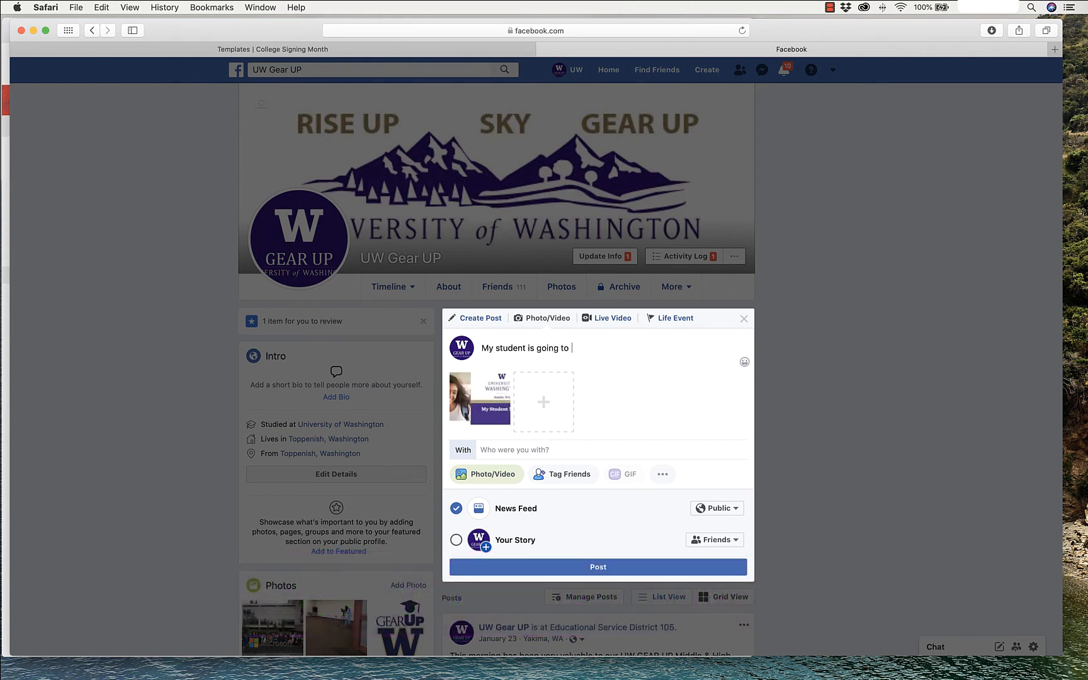
text(UW!)
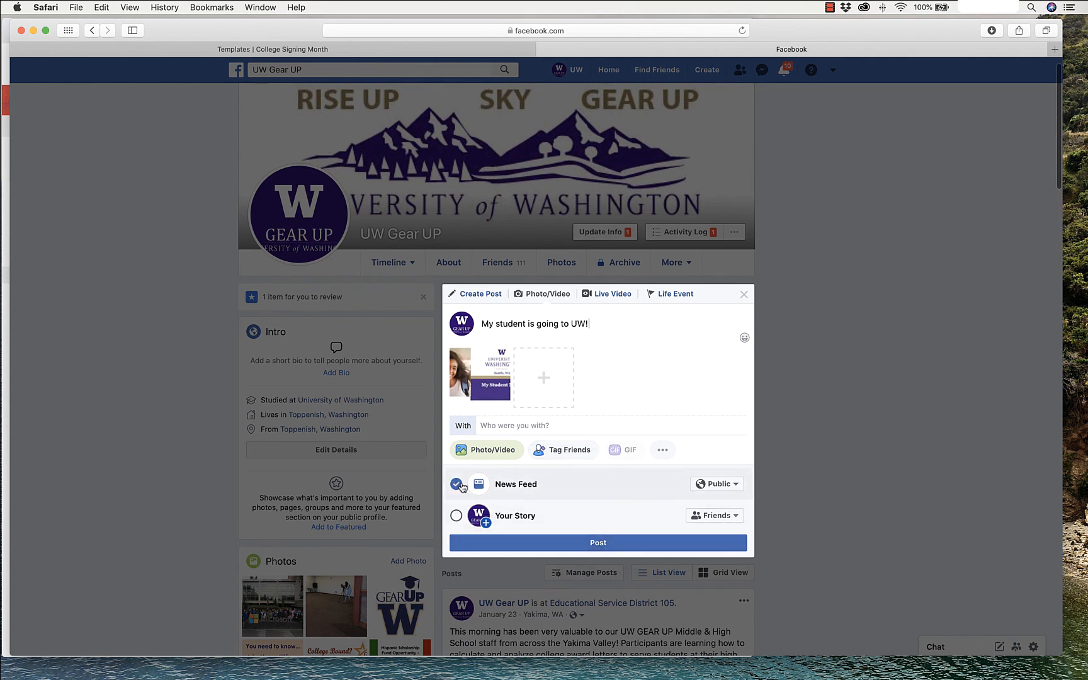
click(597, 542)
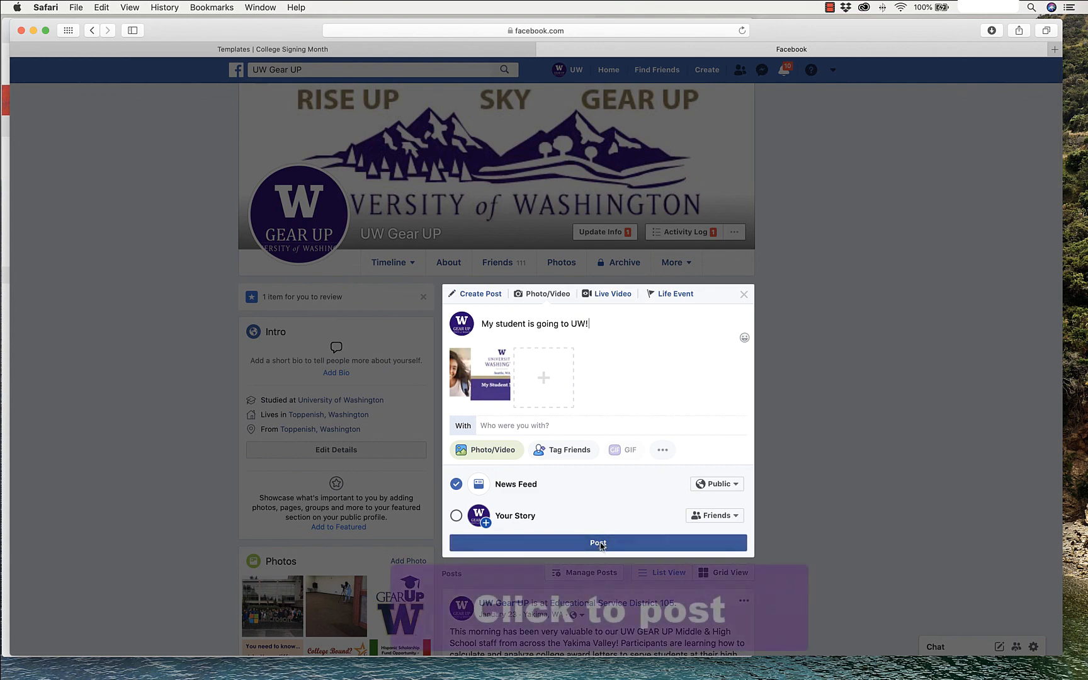